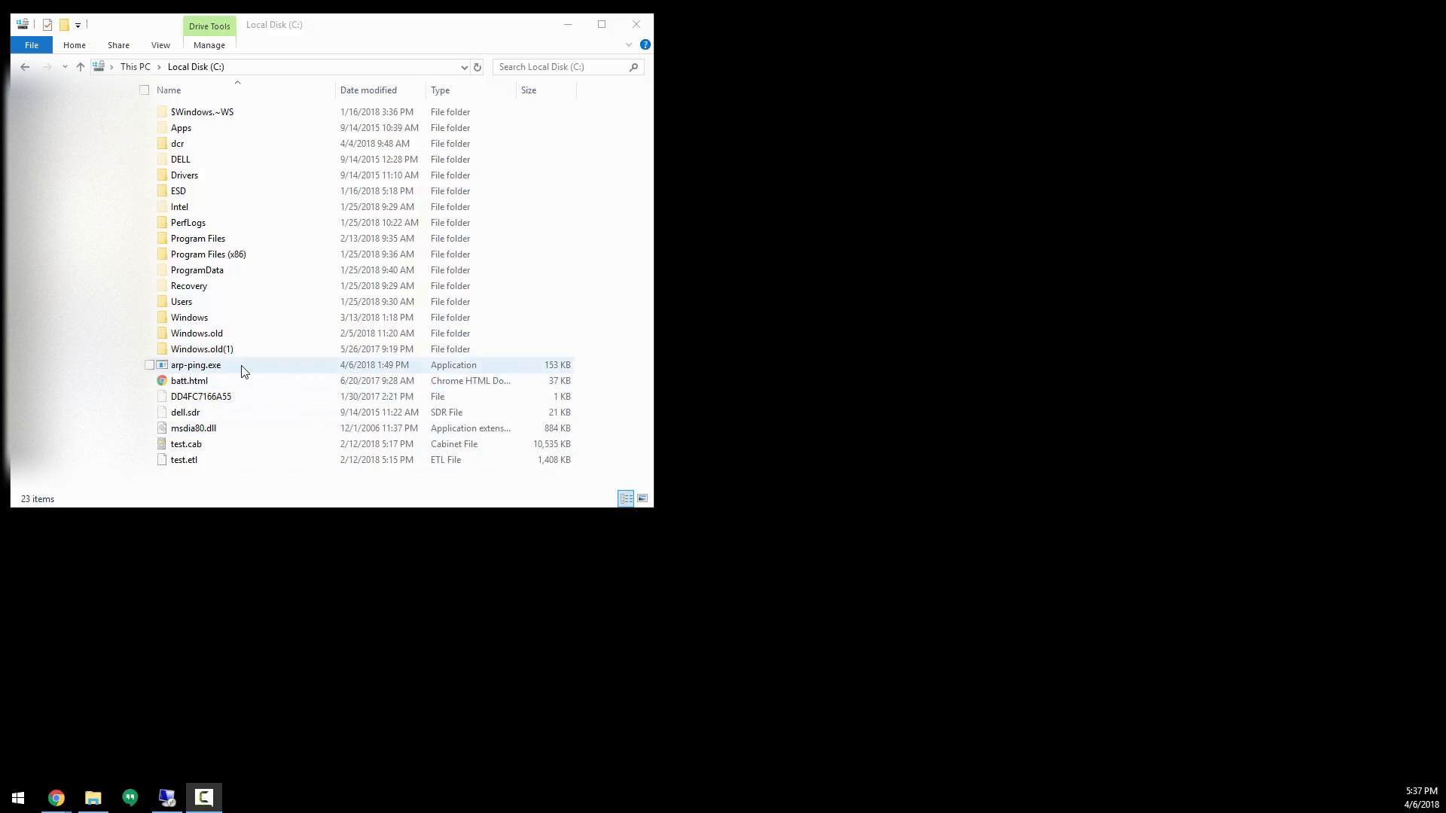
Search the Start menu for cmd and run Command Prompt as administrator
{"action": "left_click", "coordinate": [196, 365]}
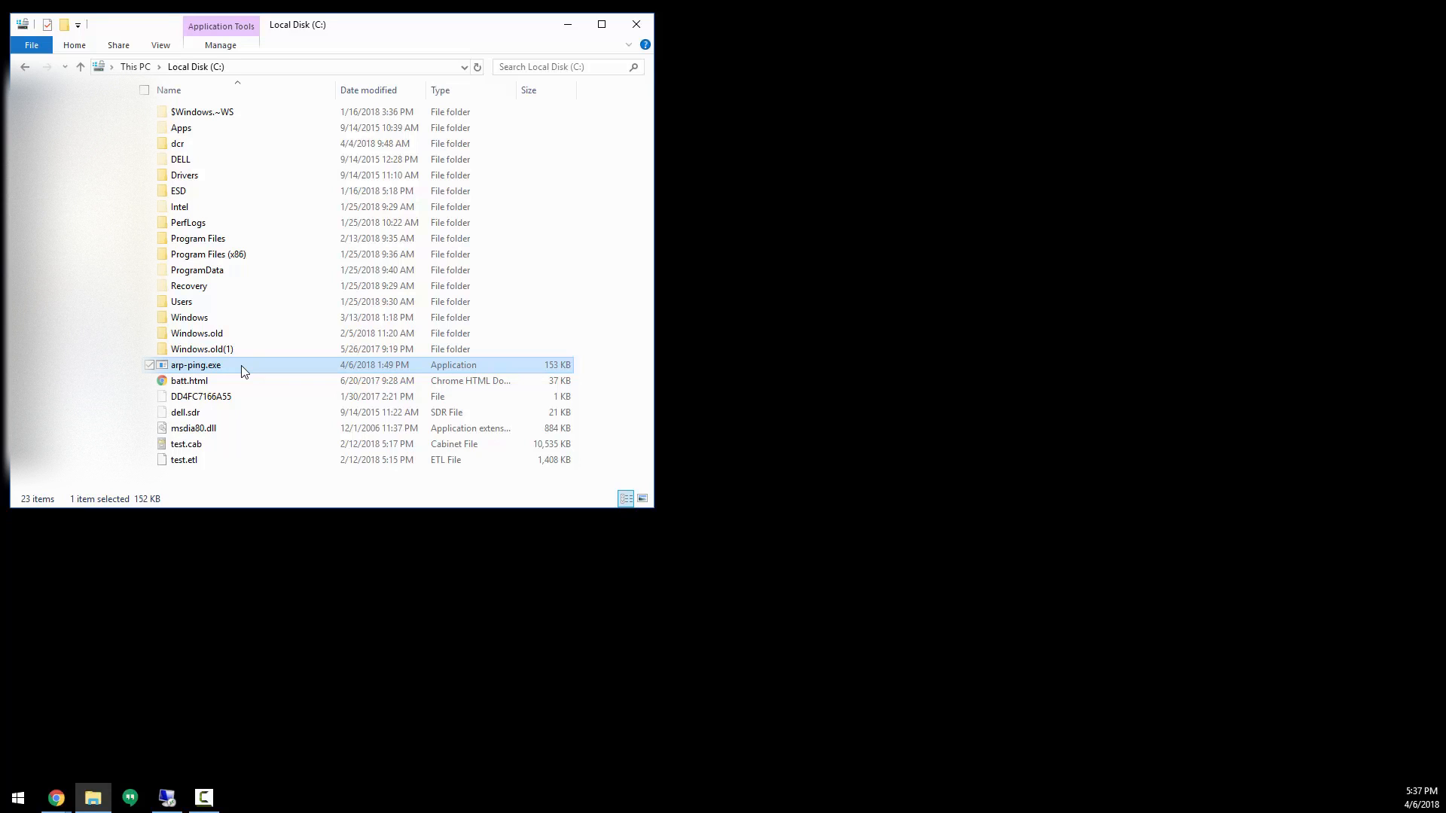
{"action": "mouse_move", "coordinate": [244, 374]}
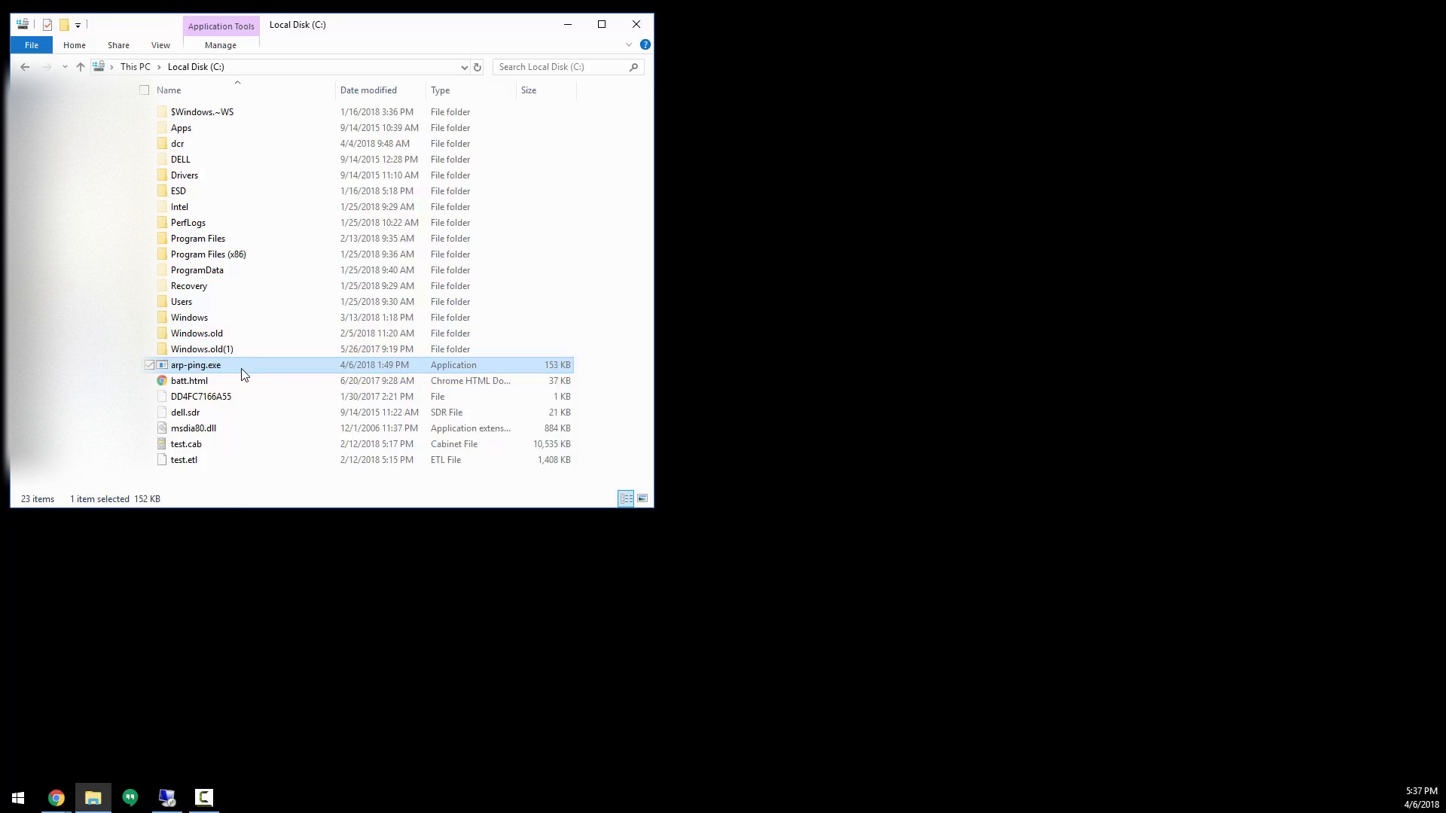
{"action": "mouse_move", "coordinate": [32, 797]}
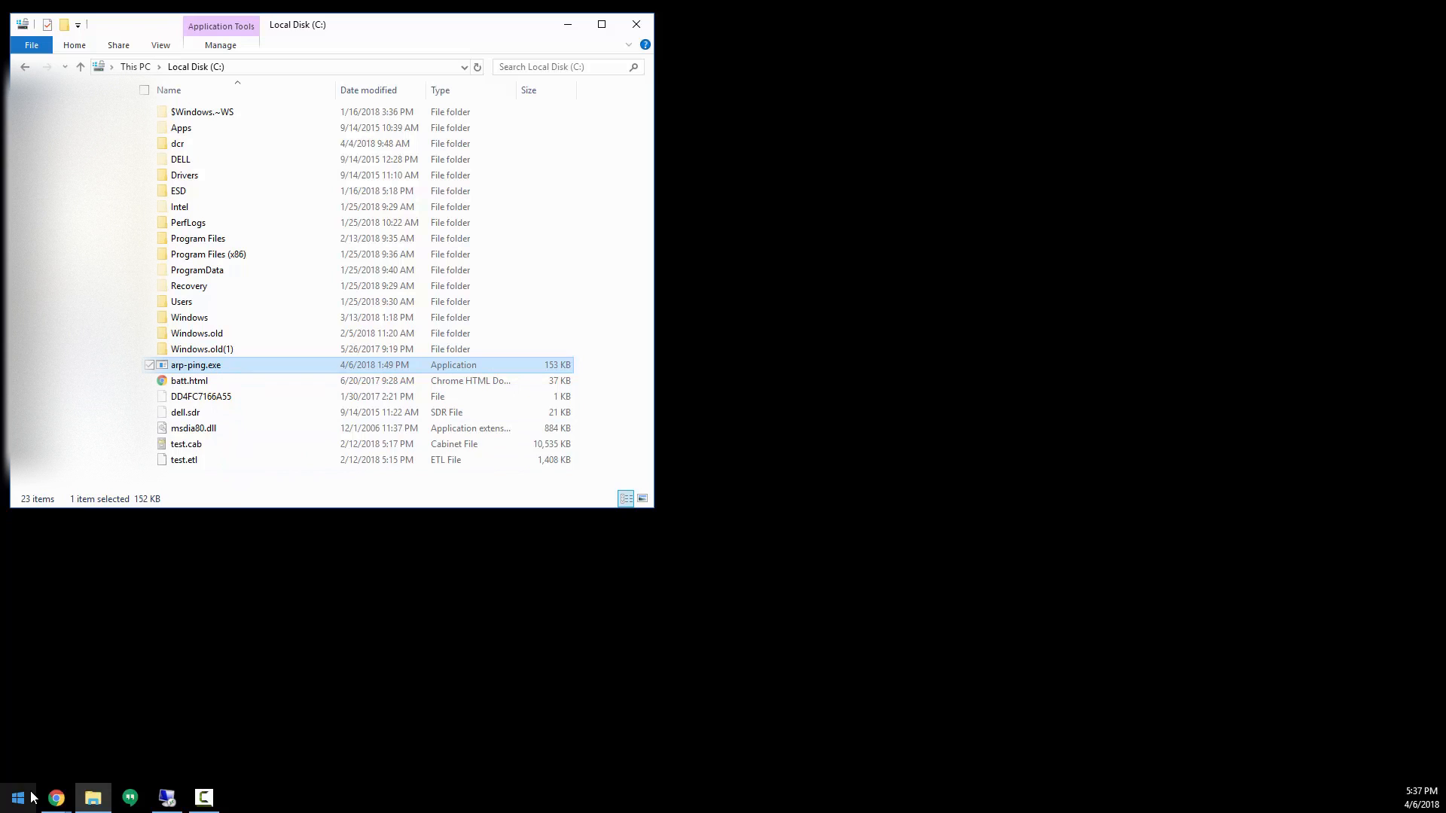
{"action": "type", "text": "cmd"}
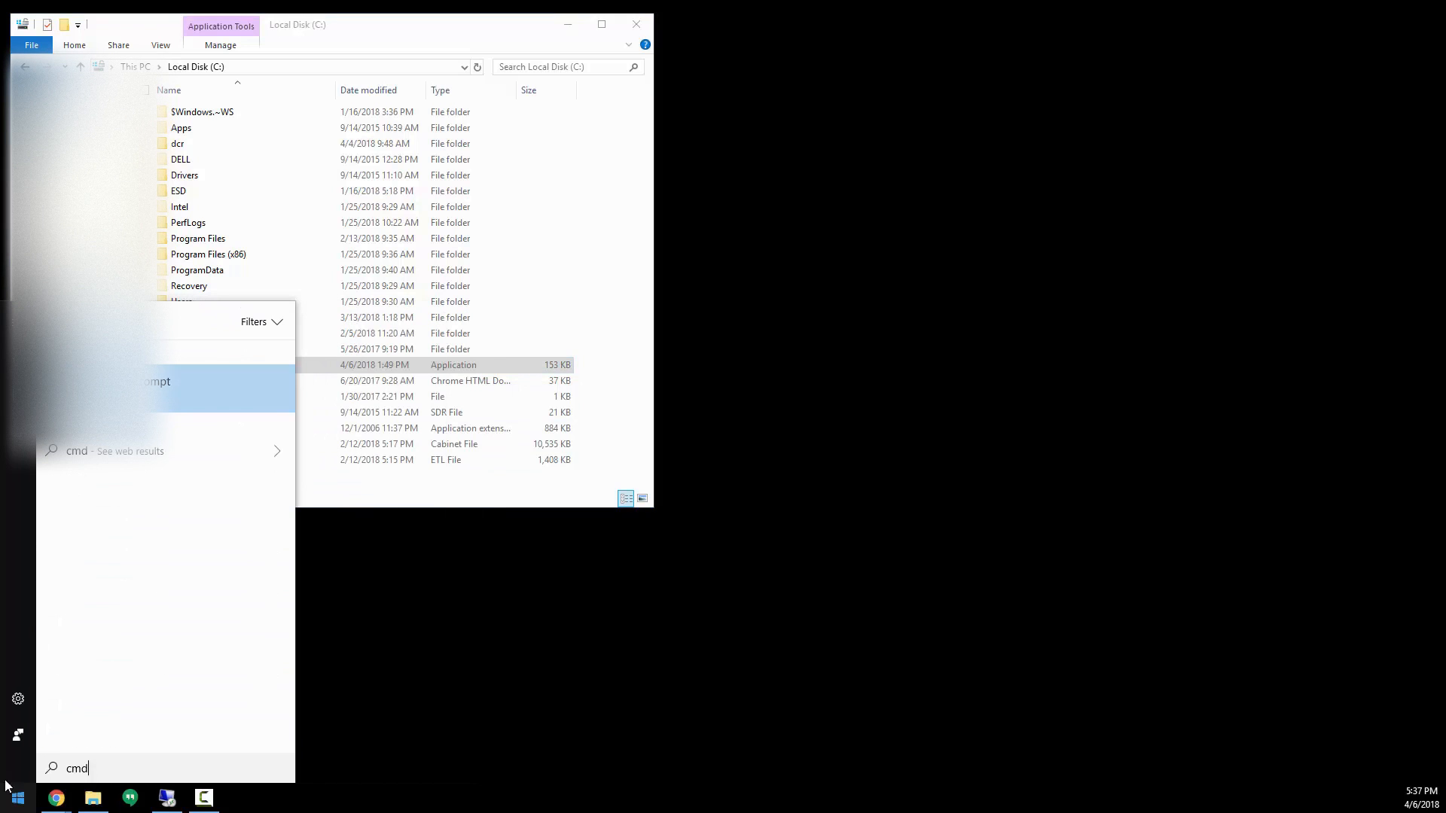
{"action": "right_click", "coordinate": [138, 381]}
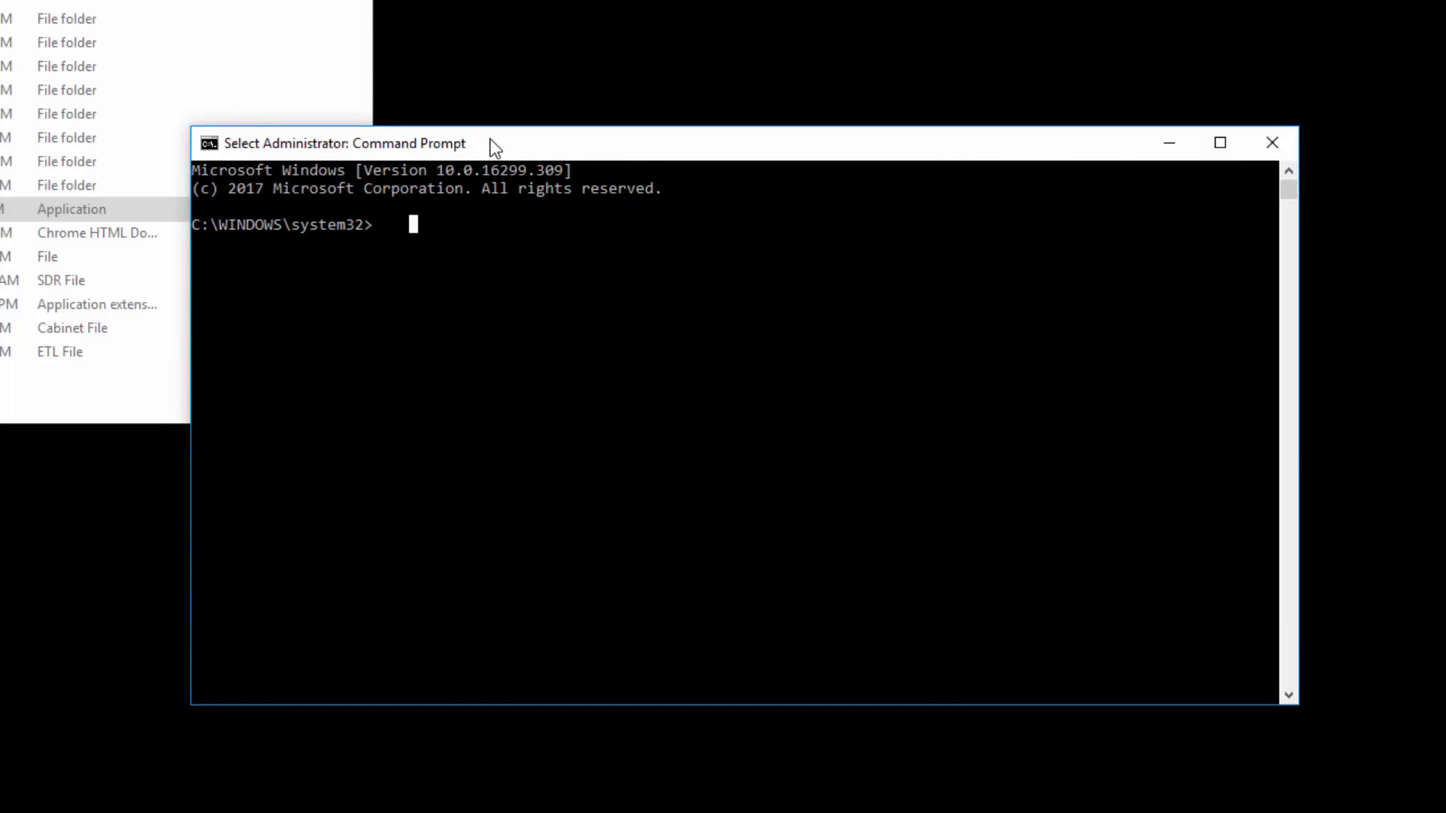
Switch to the C:/ drive root and list the ARP cache with arp -a
{"action": "type", "text": "cd"}
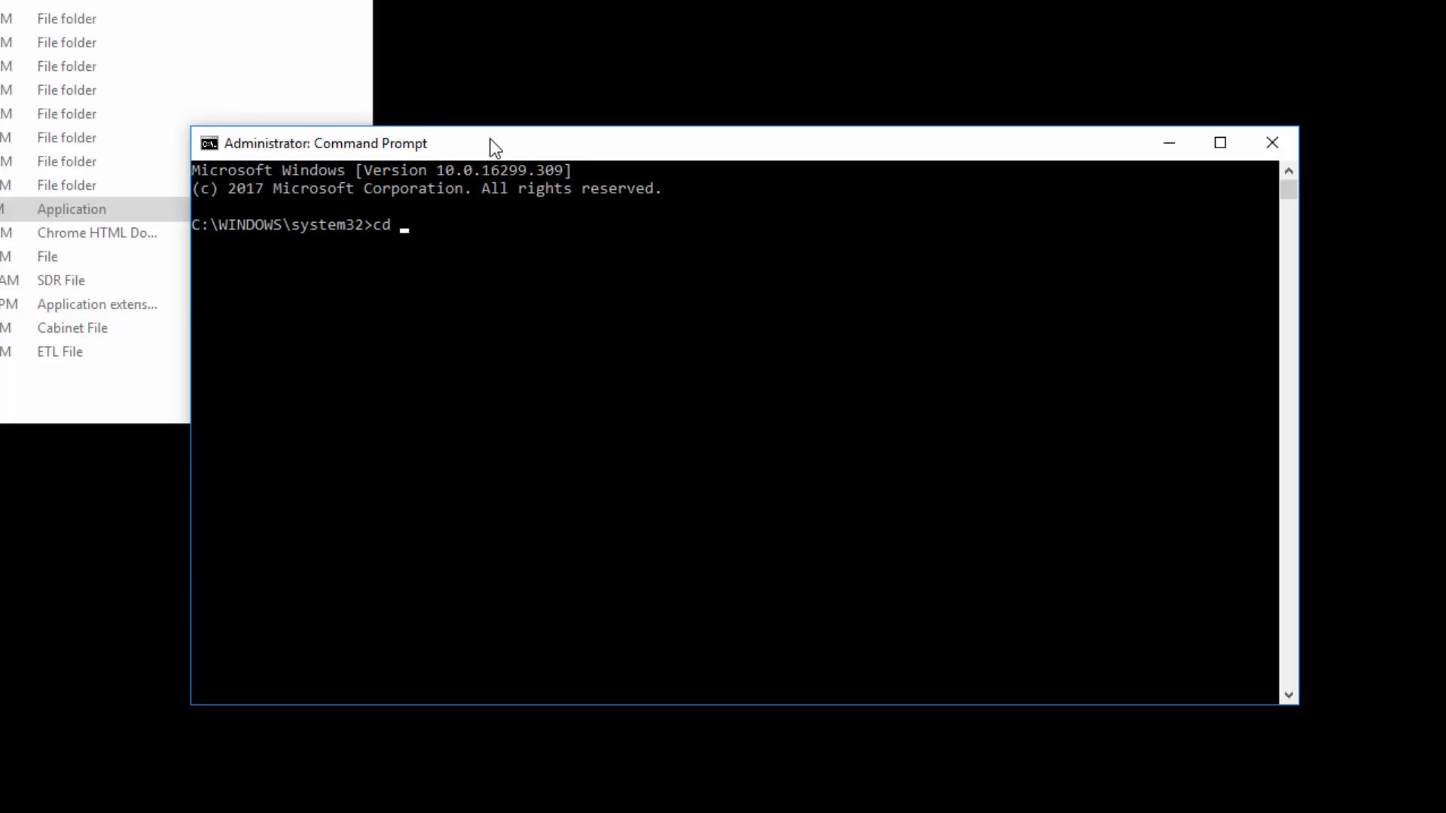
{"action": "type", "text": "\"c:/\""}
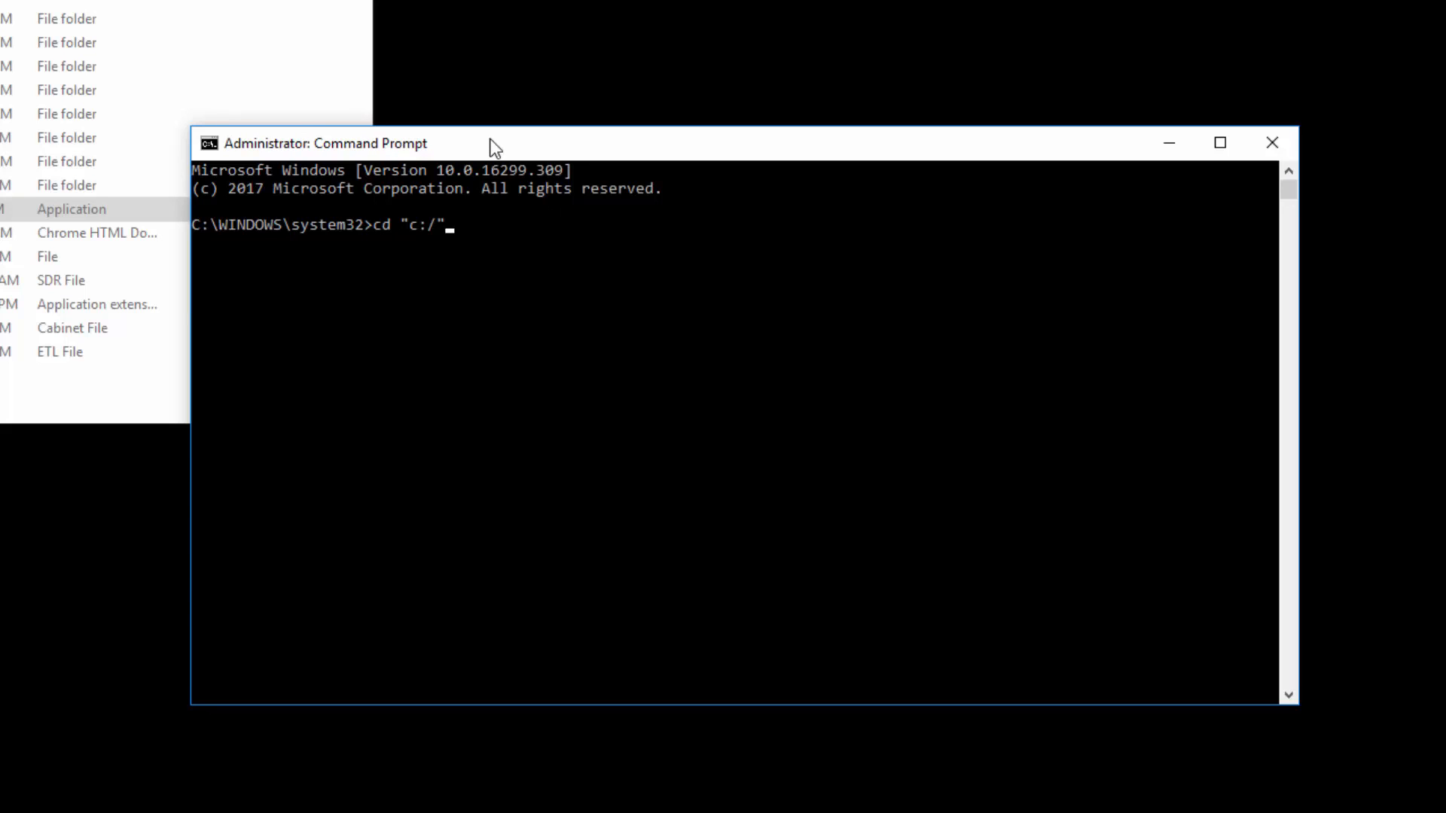
{"action": "key", "text": "Return"}
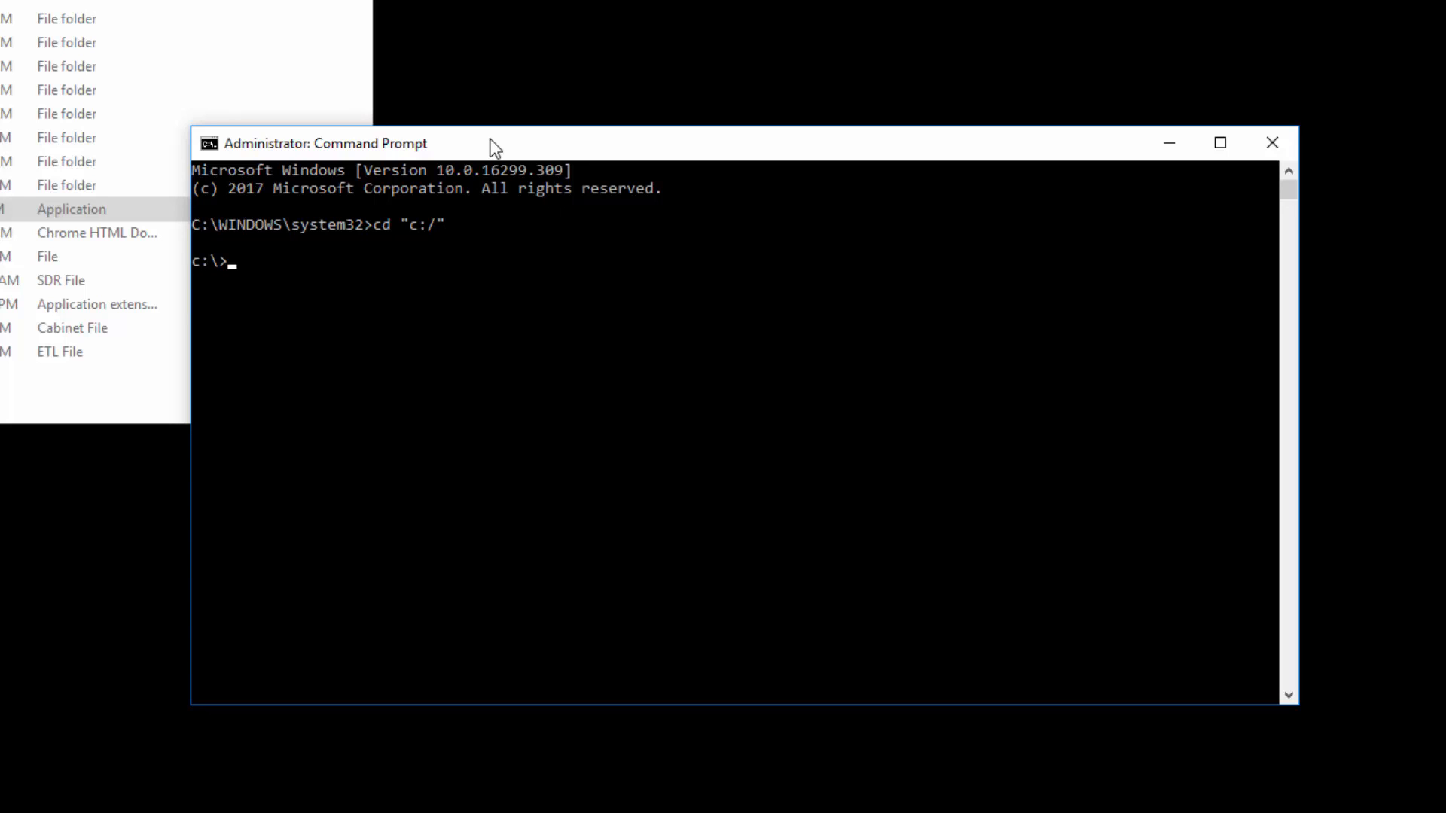
{"action": "type", "text": "a"}
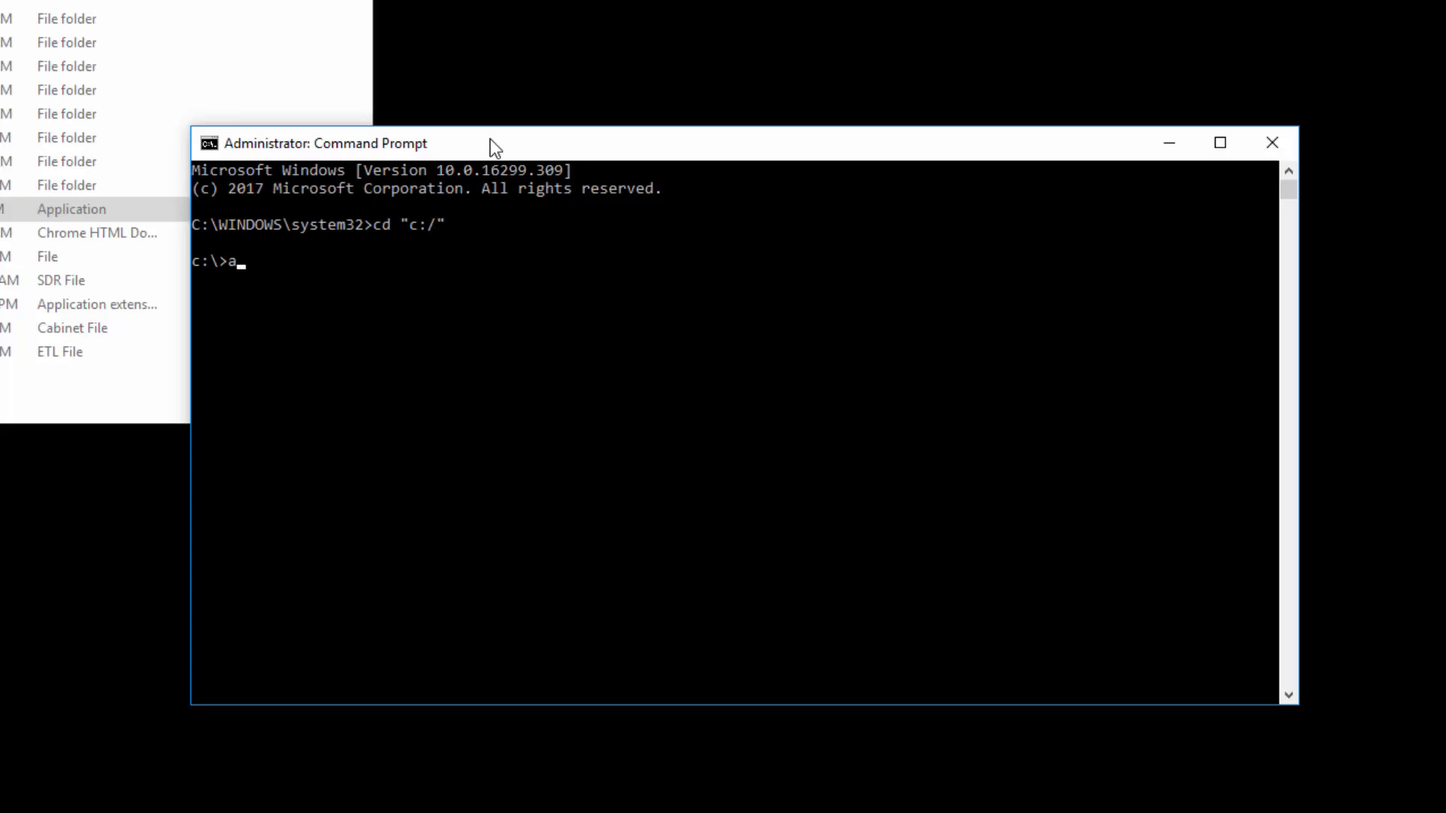
{"action": "type", "text": "rp -a"}
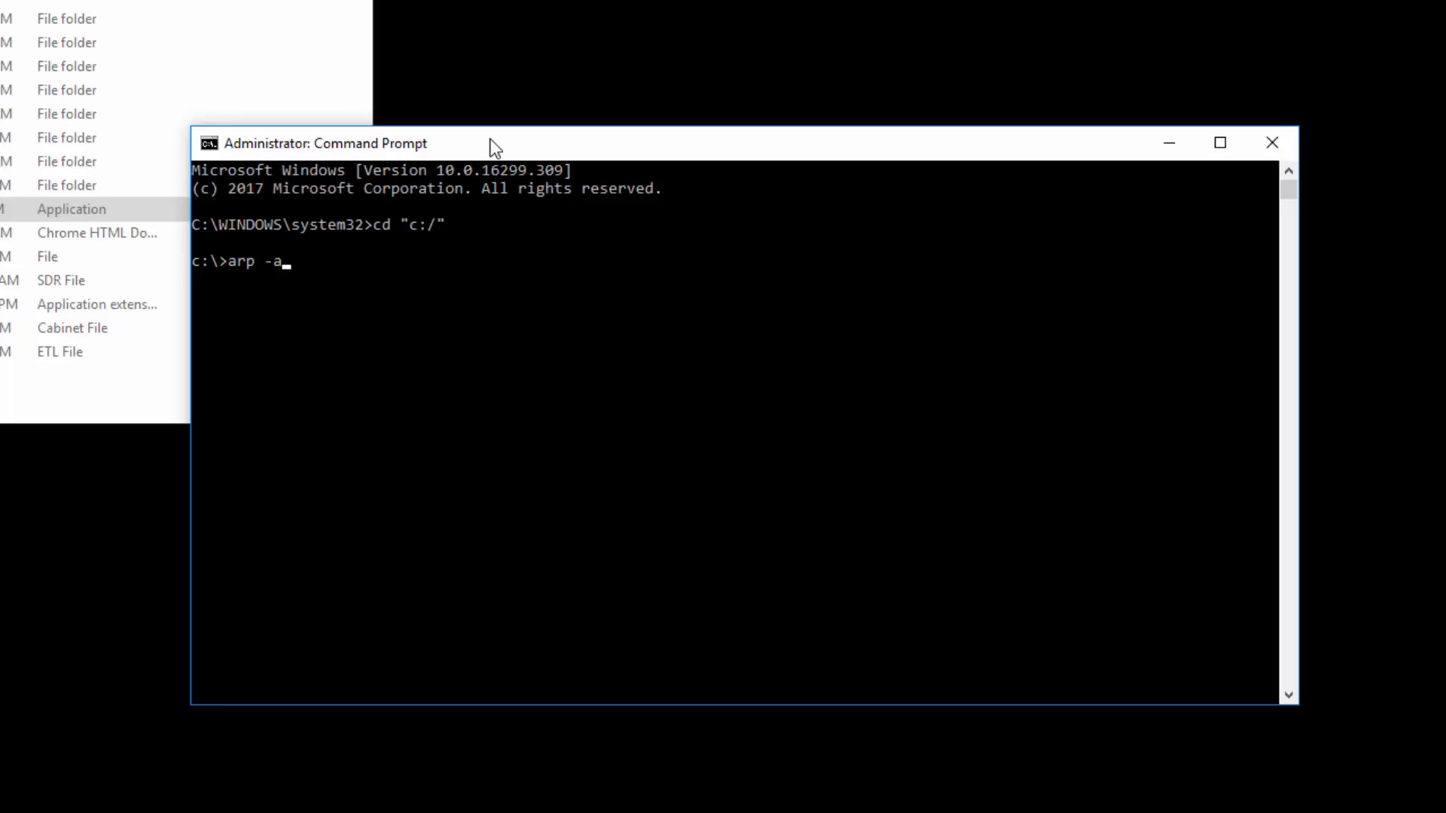
{"action": "key", "text": "Return"}
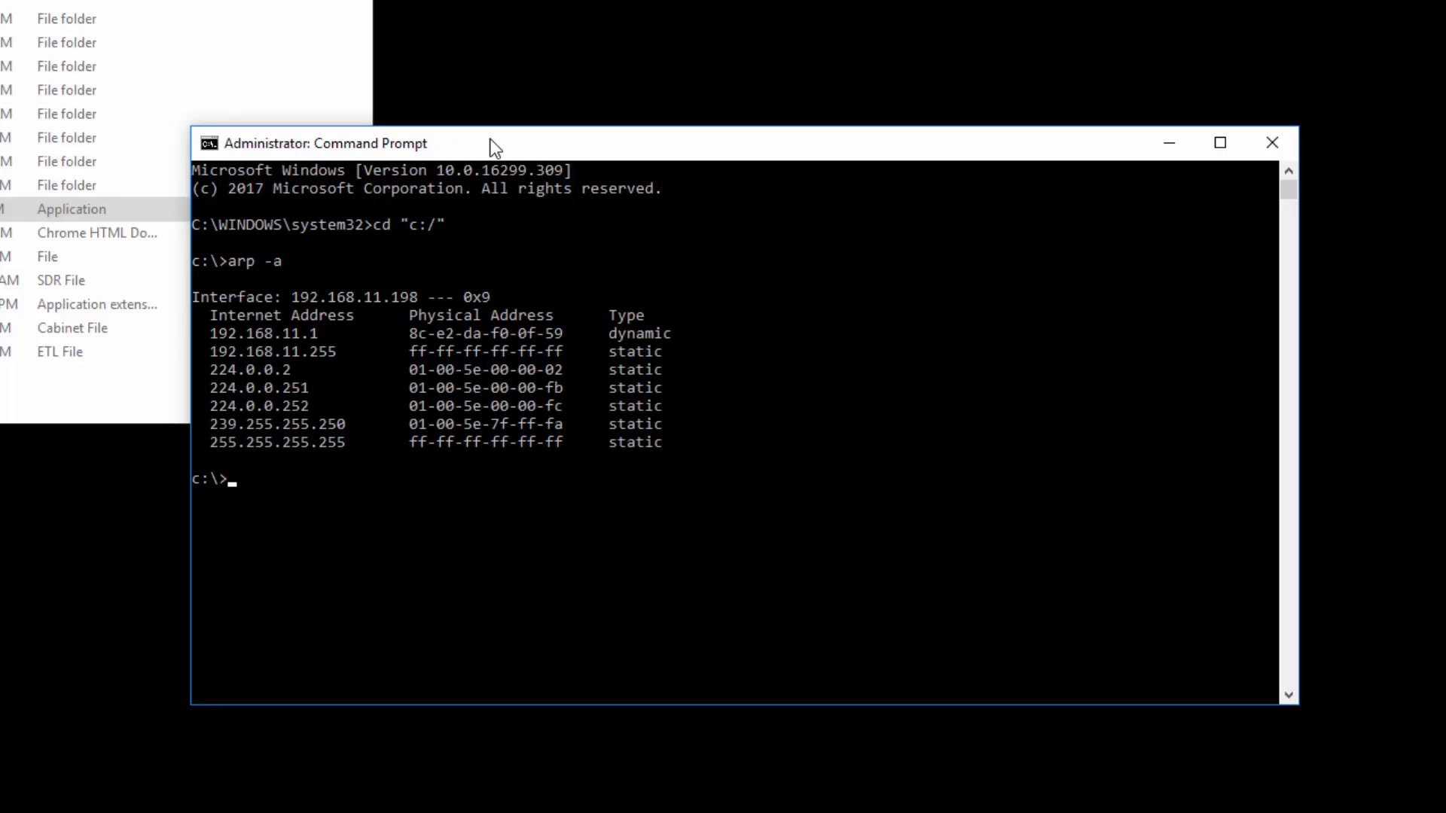
{"action": "mouse_move", "coordinate": [410, 342]}
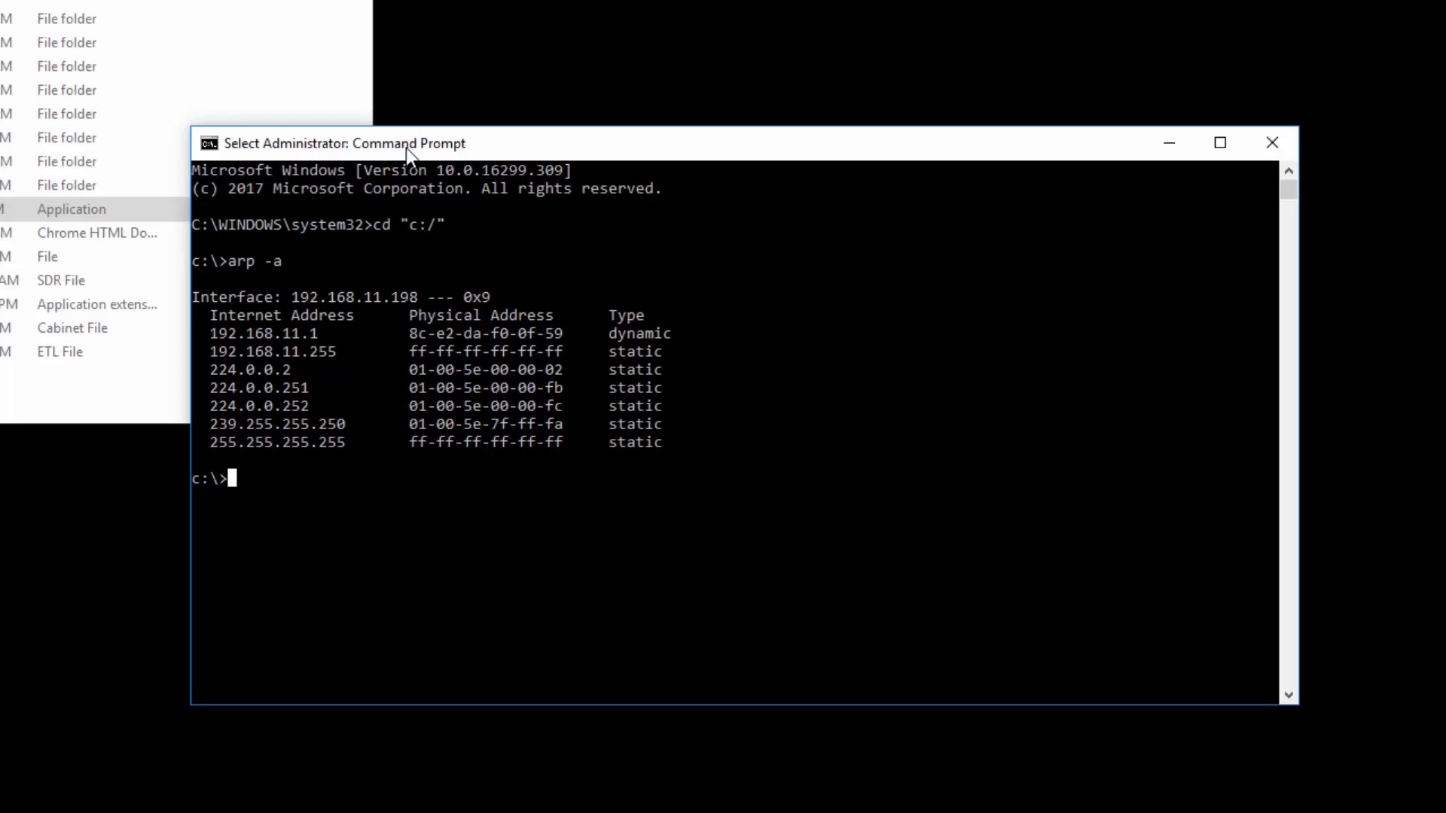
Run arp-ping 192.168.11.1 -d -t to ping the router continuously
{"action": "type", "text": "arp"}
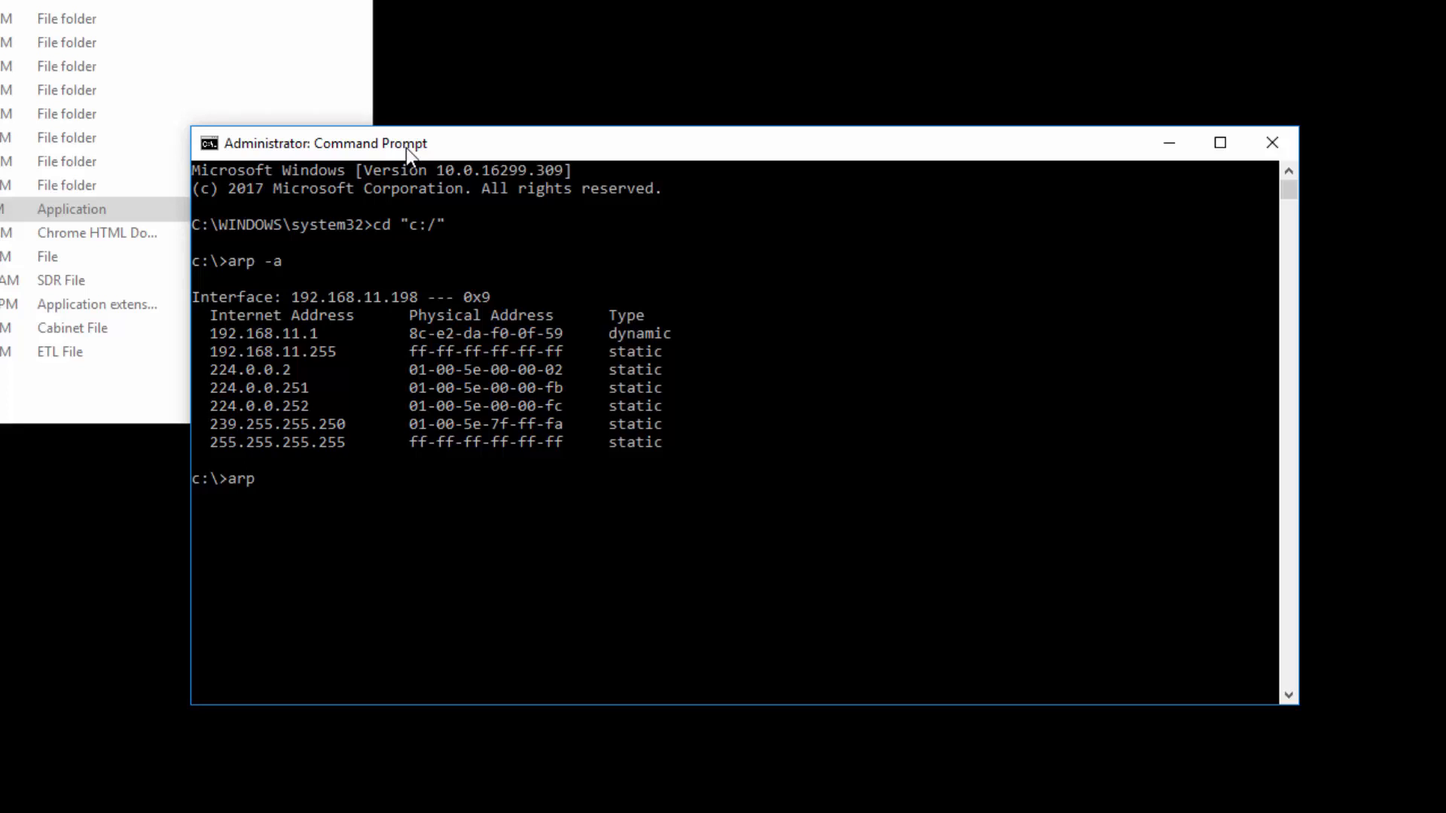
{"action": "type", "text": "-"}
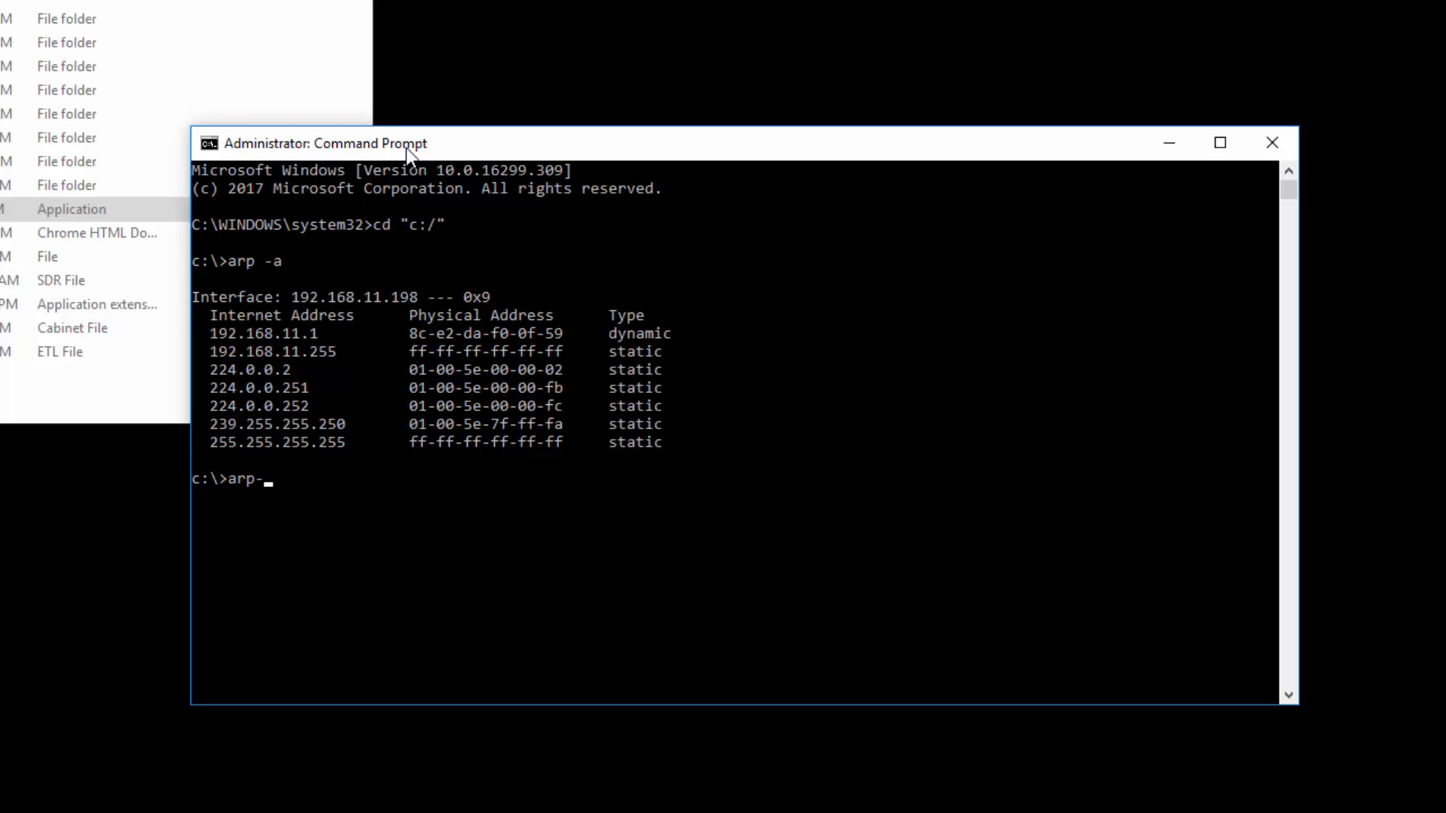
{"action": "type", "text": "ping"}
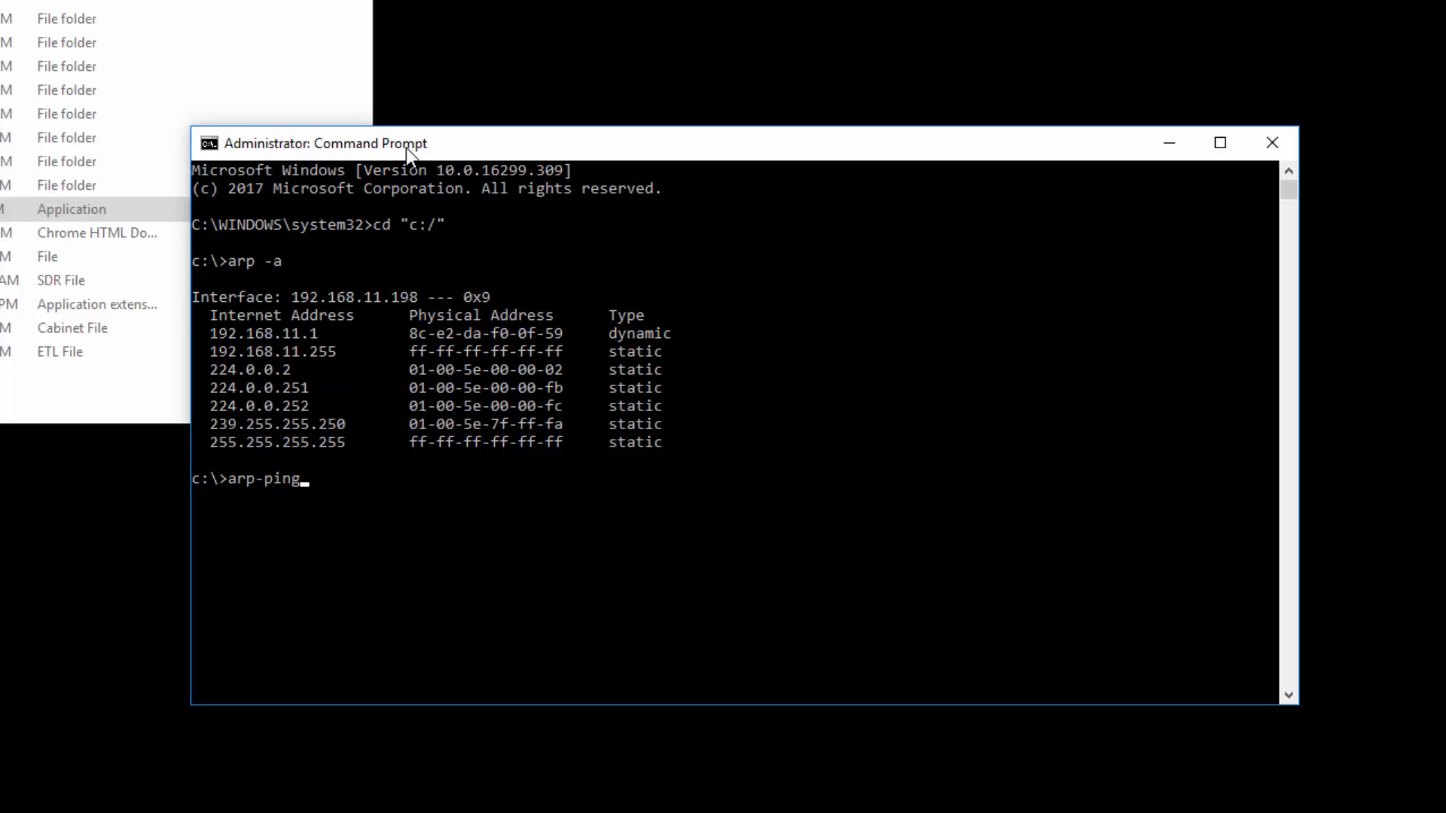
{"action": "type", "text": "192.168.11.1"}
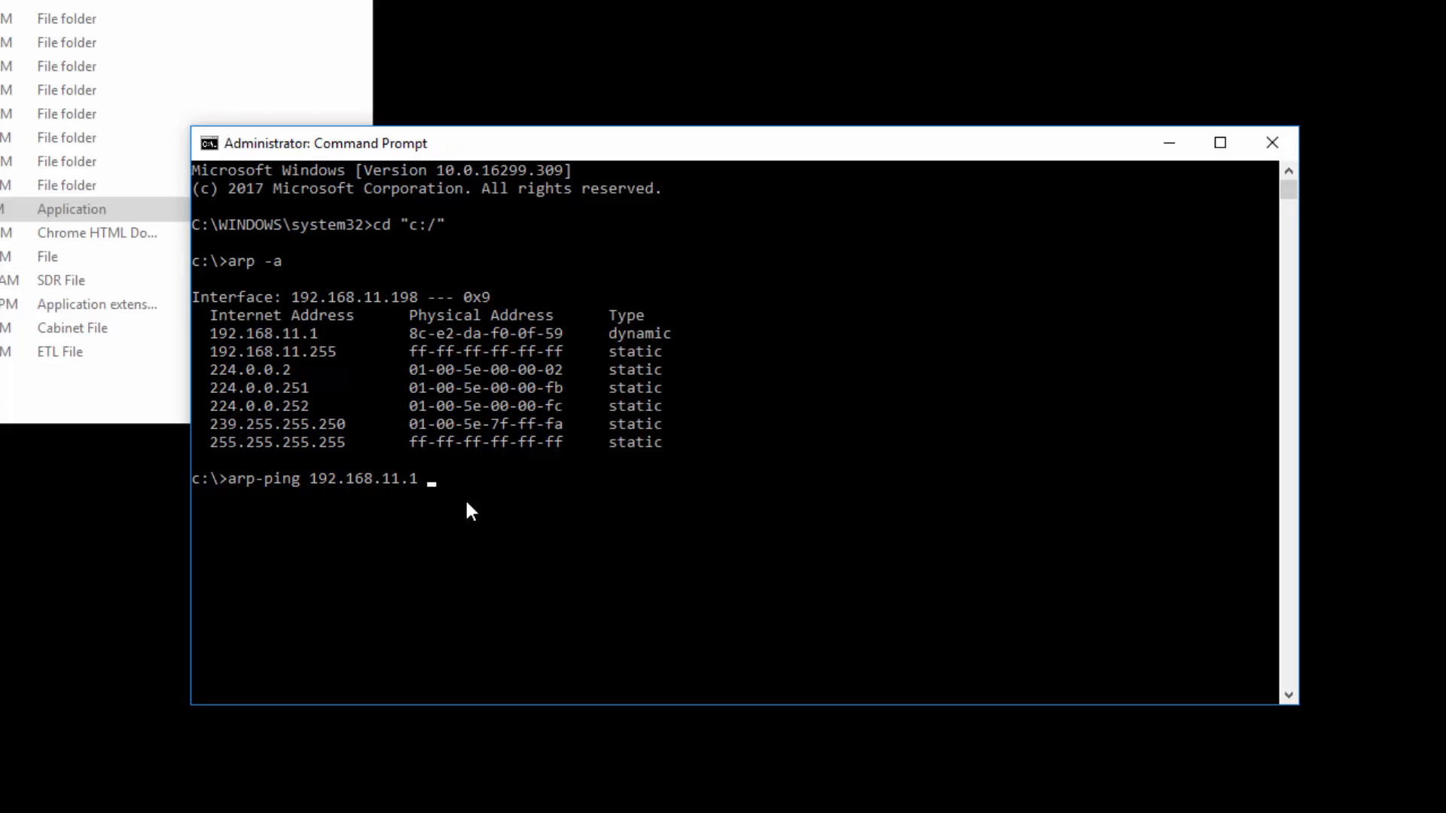
{"action": "type", "text": "-d"}
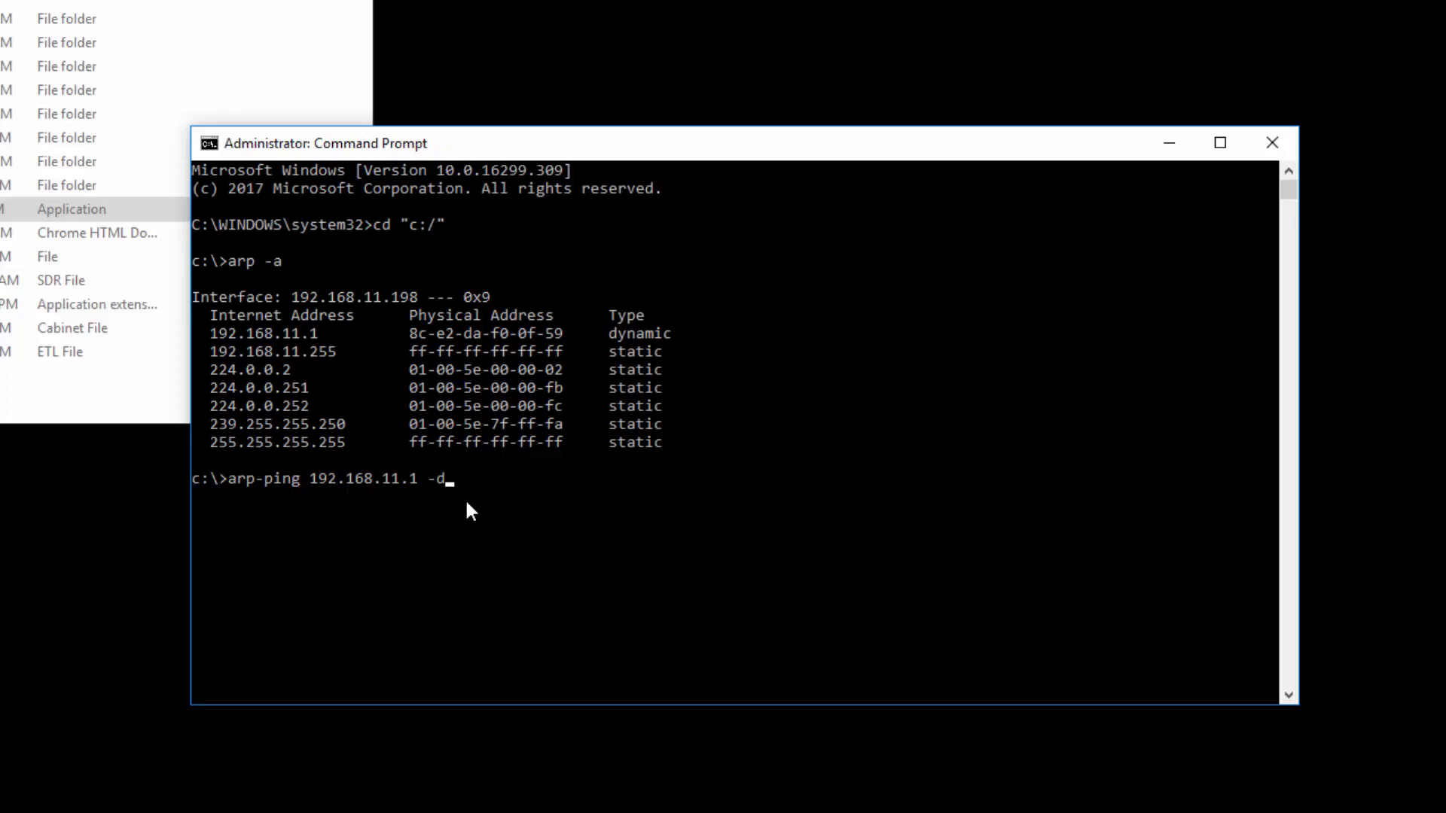
{"action": "type", "text": "-t"}
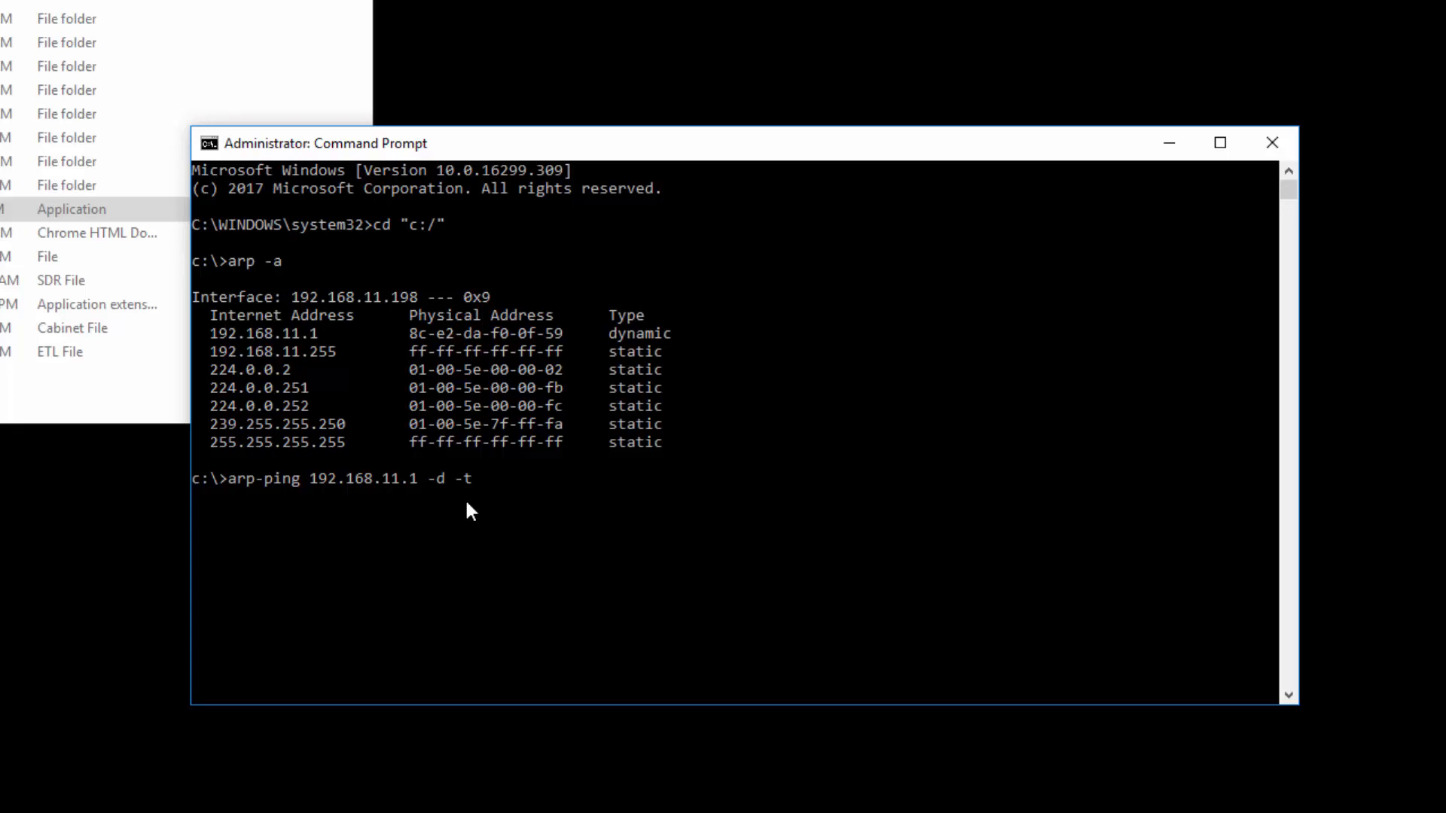
{"action": "key", "text": "Return"}
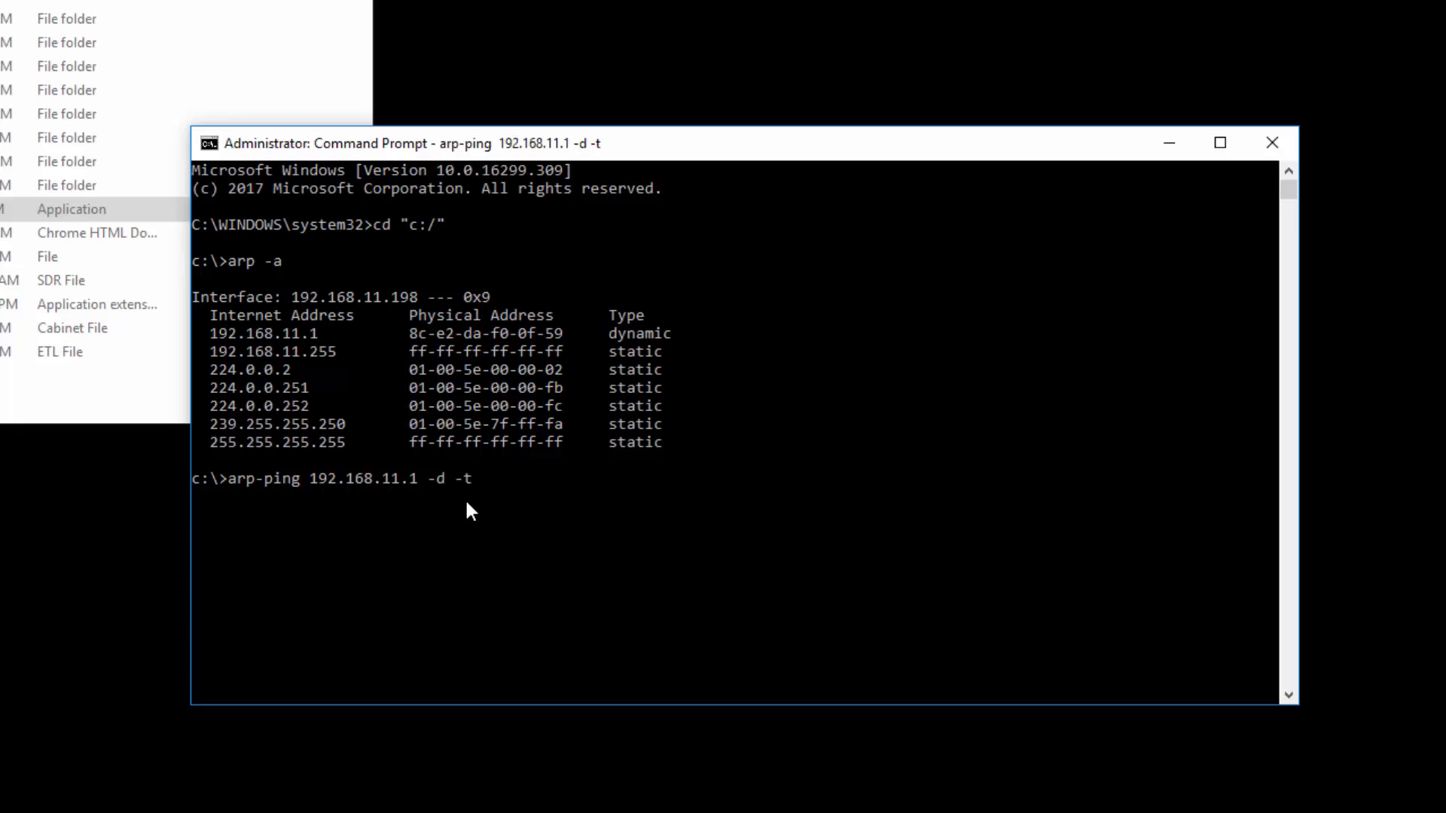
{"action": "key", "text": "Return"}
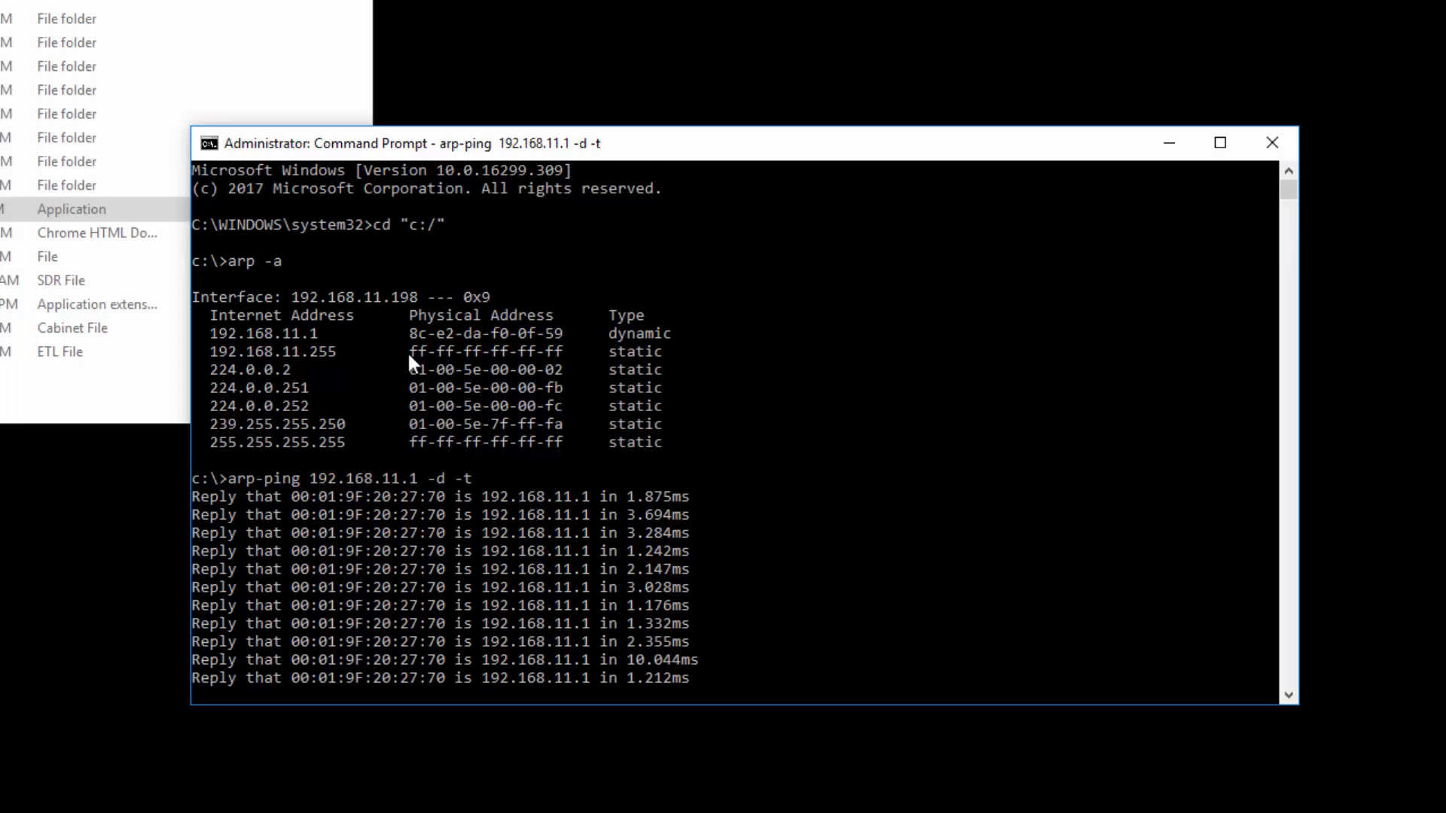
Abort the running arp-ping with Ctrl+C
{"action": "key", "text": "ctrl+c"}
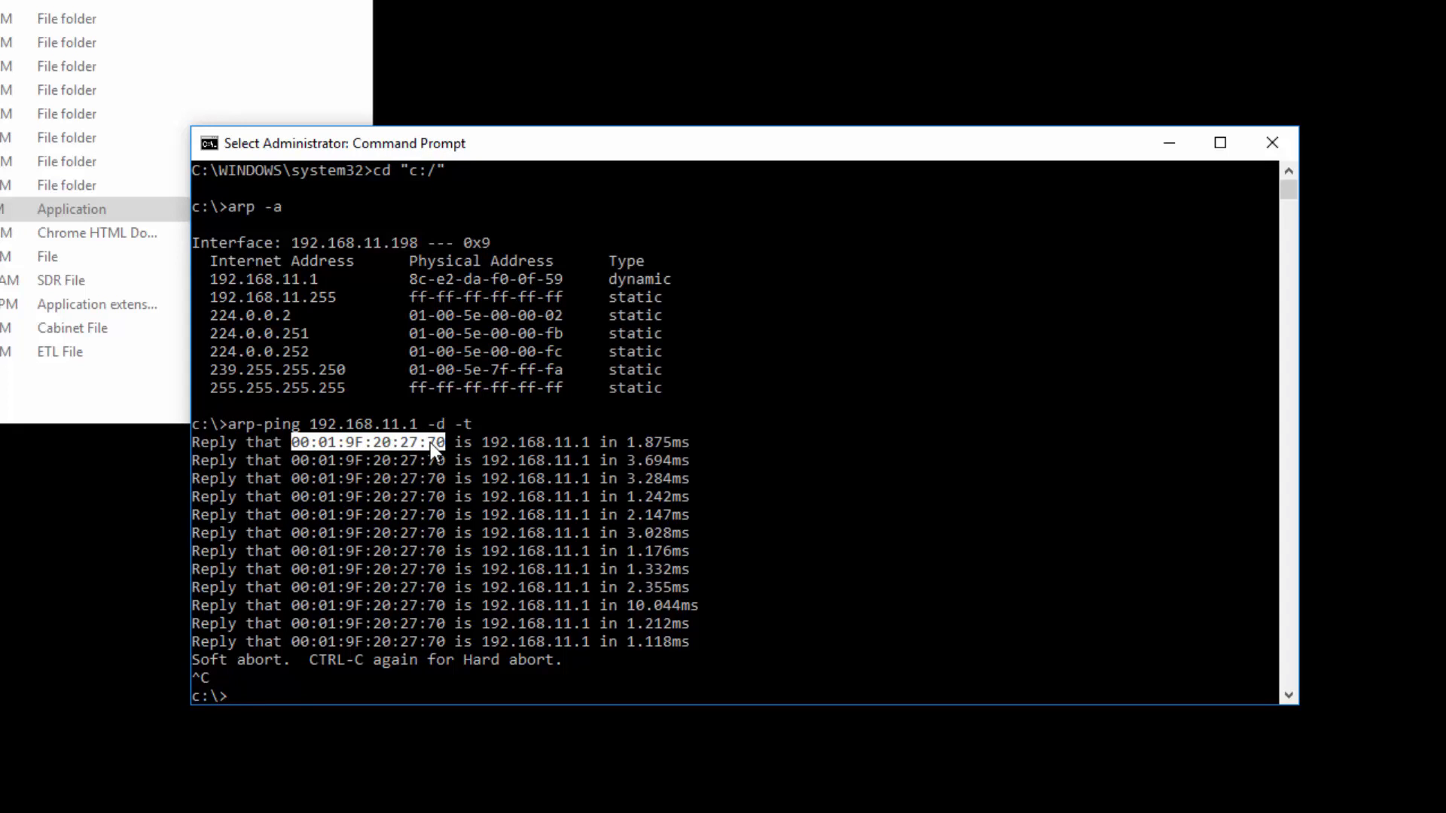
{"action": "mouse_move", "coordinate": [422, 301]}
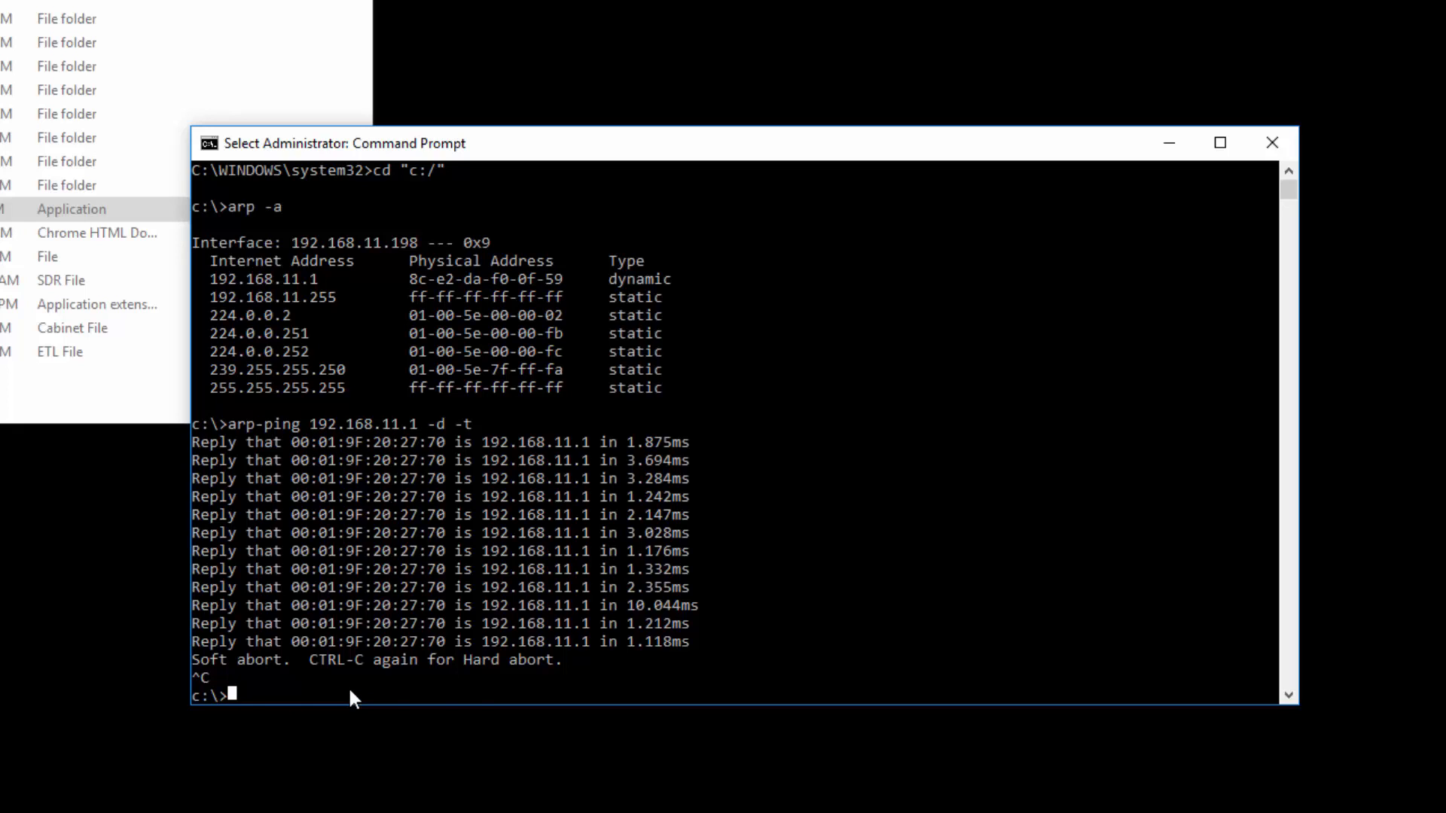
Enter netsh -c interface ipv4 add neighbors for interface "ethernet" and IP 192.168.11.1
{"action": "type", "text": "arp -a"}
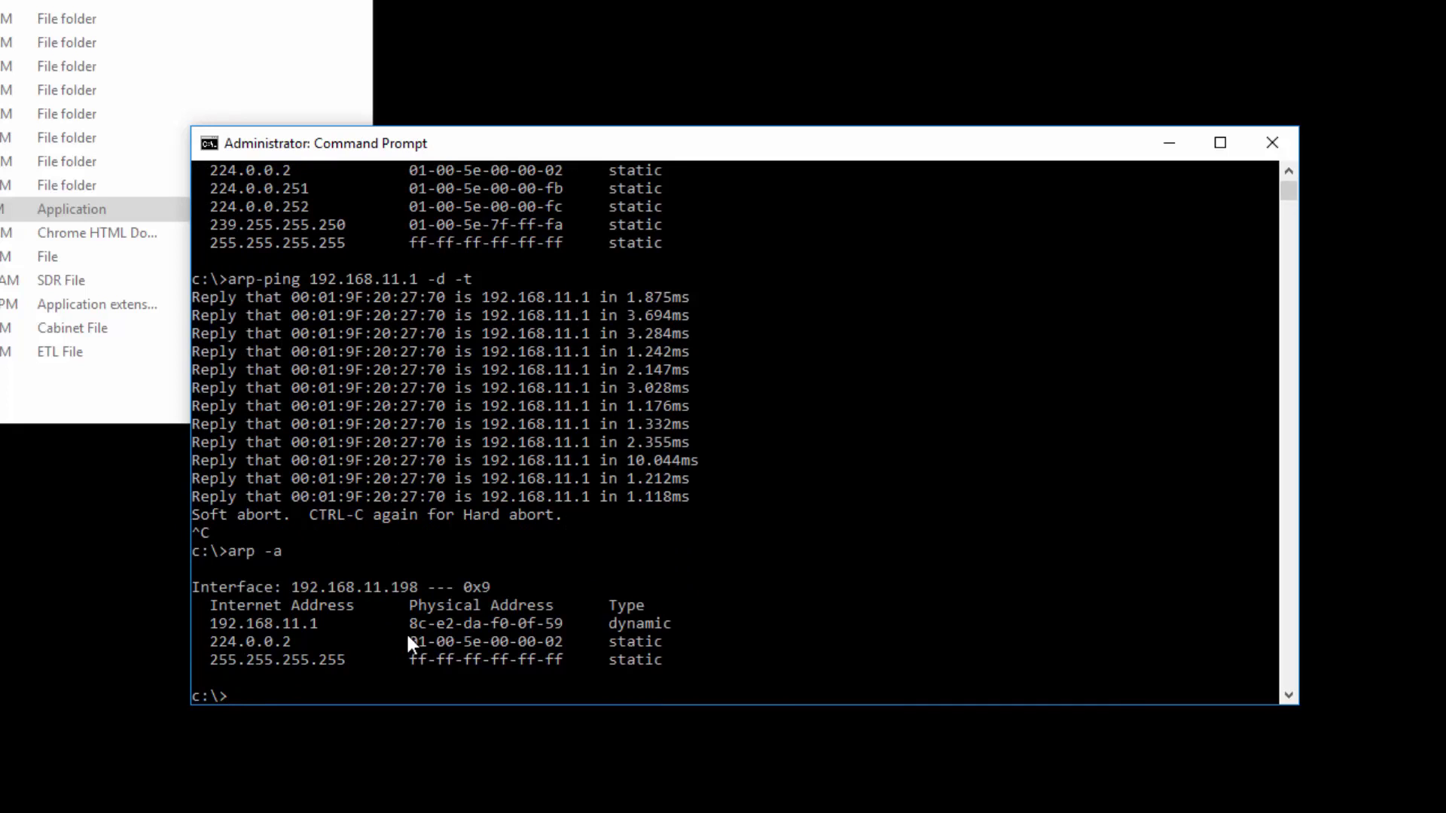
{"action": "mouse_move", "coordinate": [536, 641]}
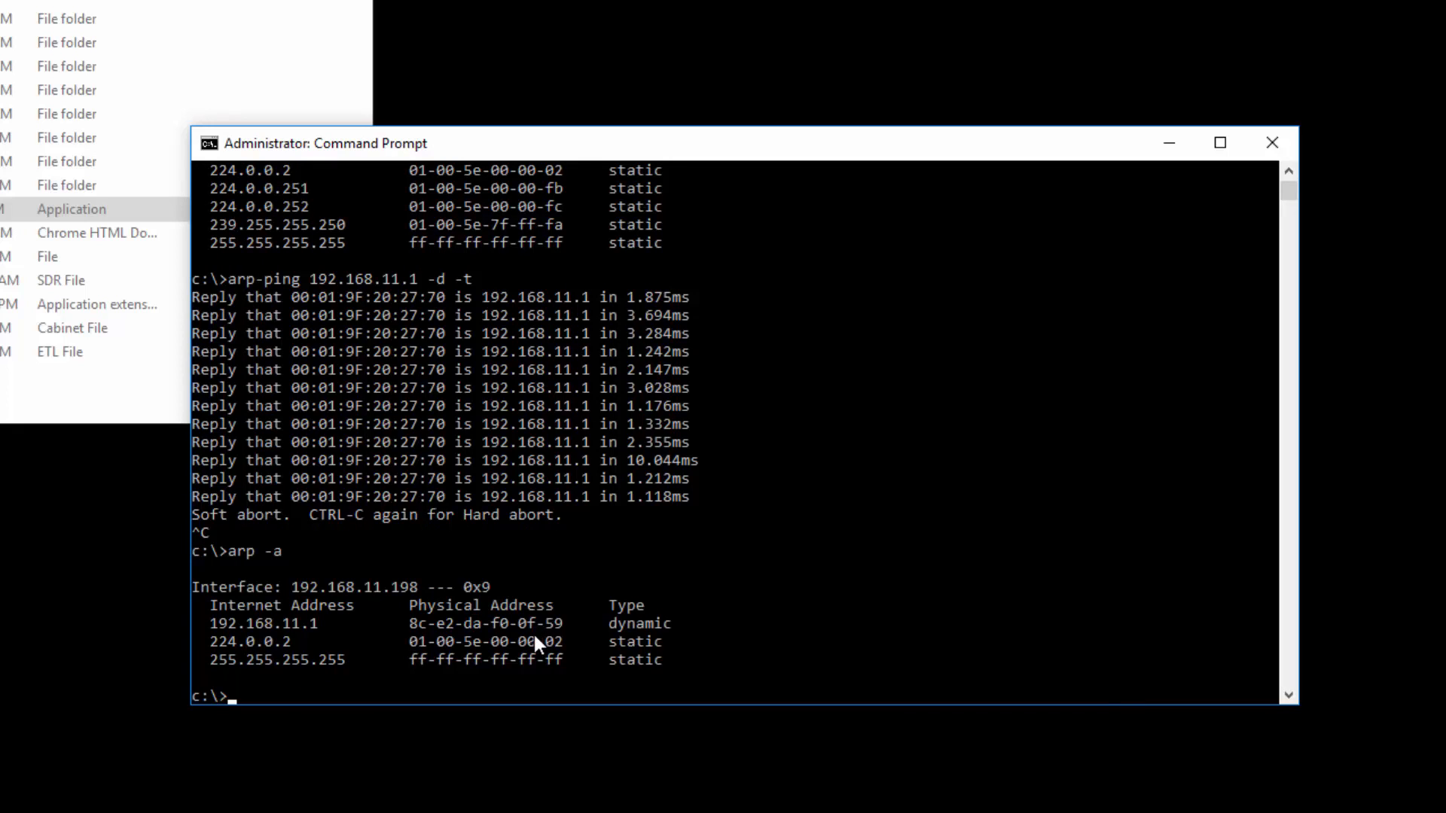
{"action": "type", "text": "netch"}
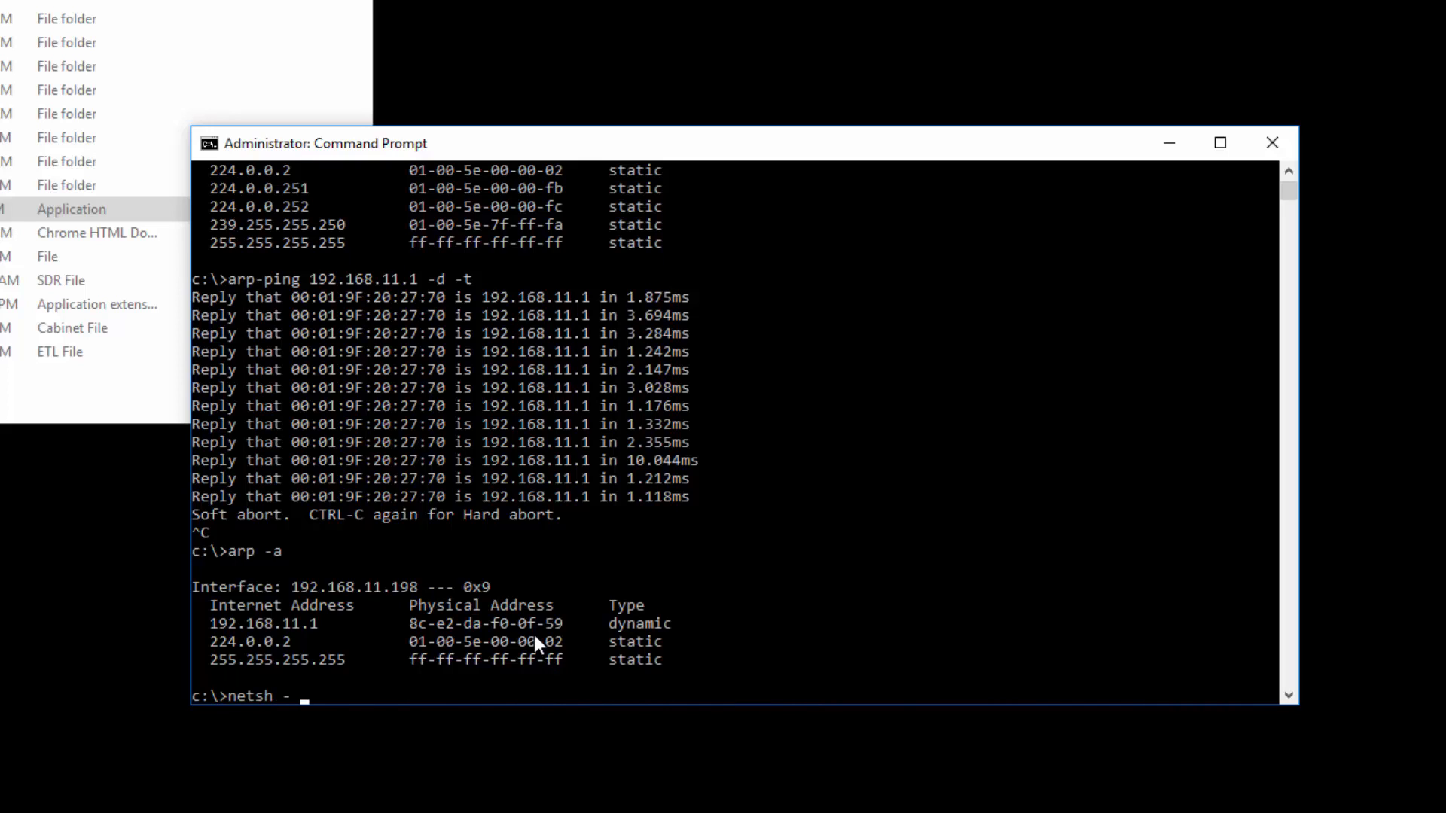
{"action": "type", "text": "c"}
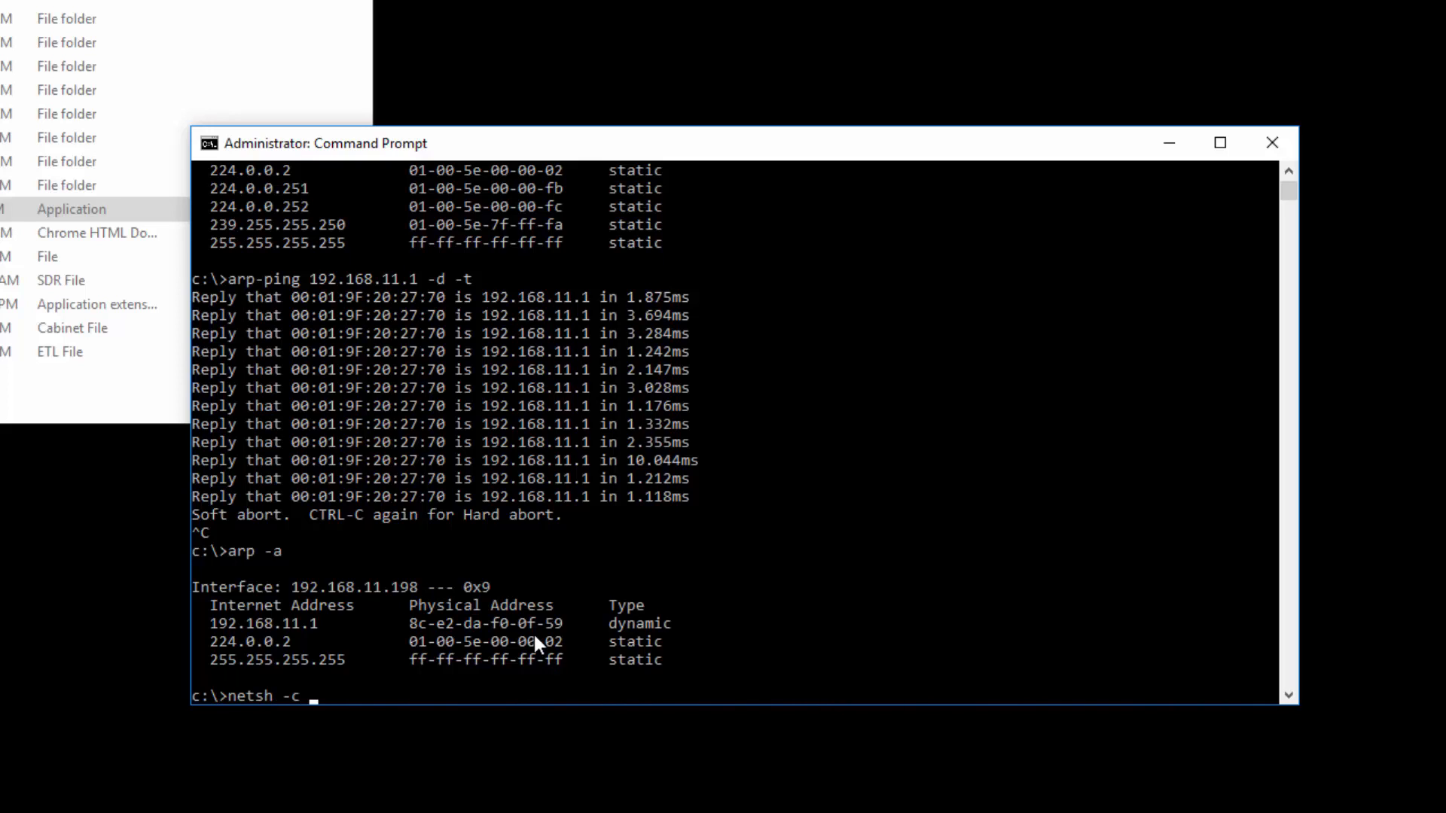
{"action": "type", "text": "interface ip"}
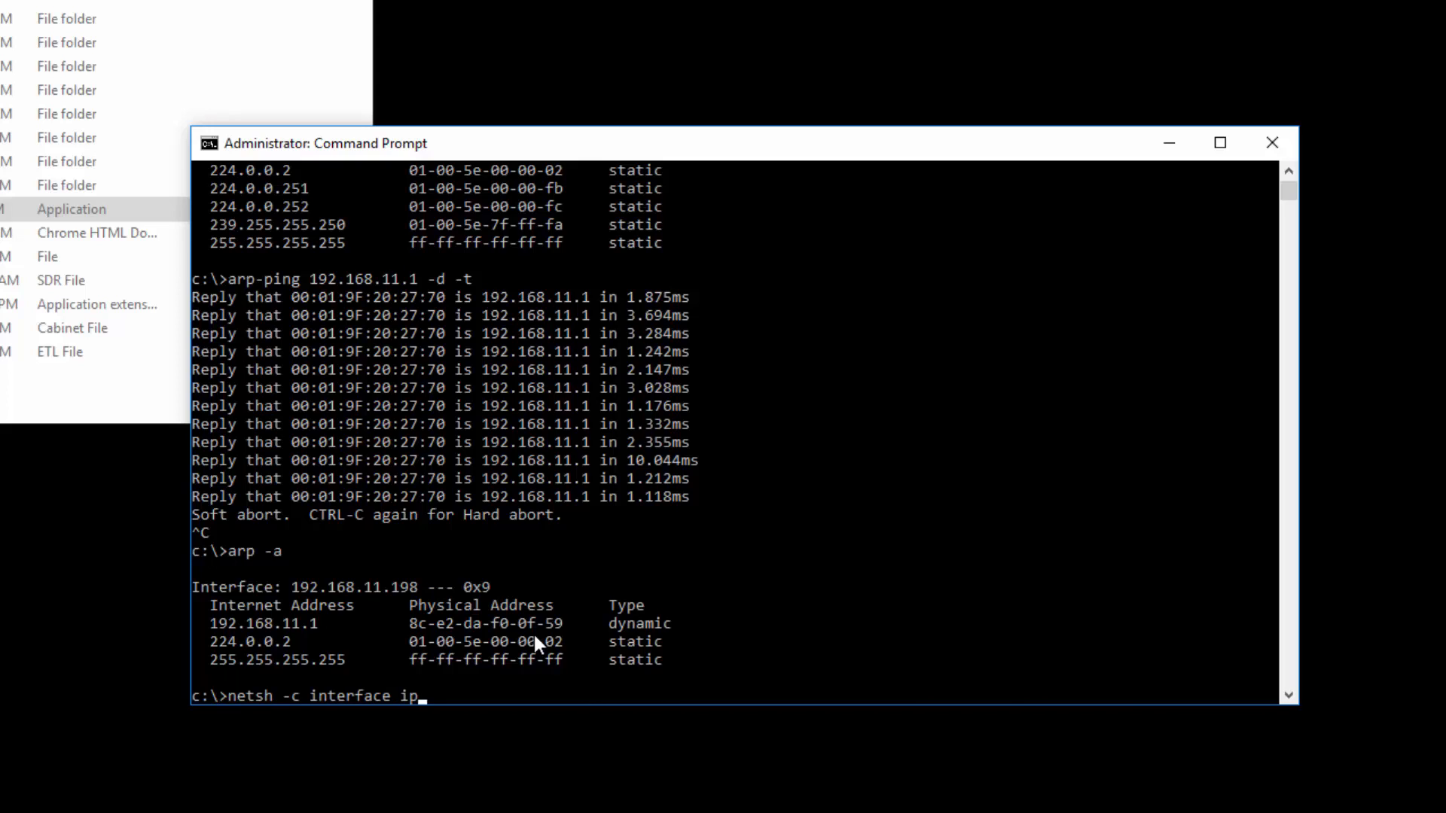
{"action": "type", "text": "v4"}
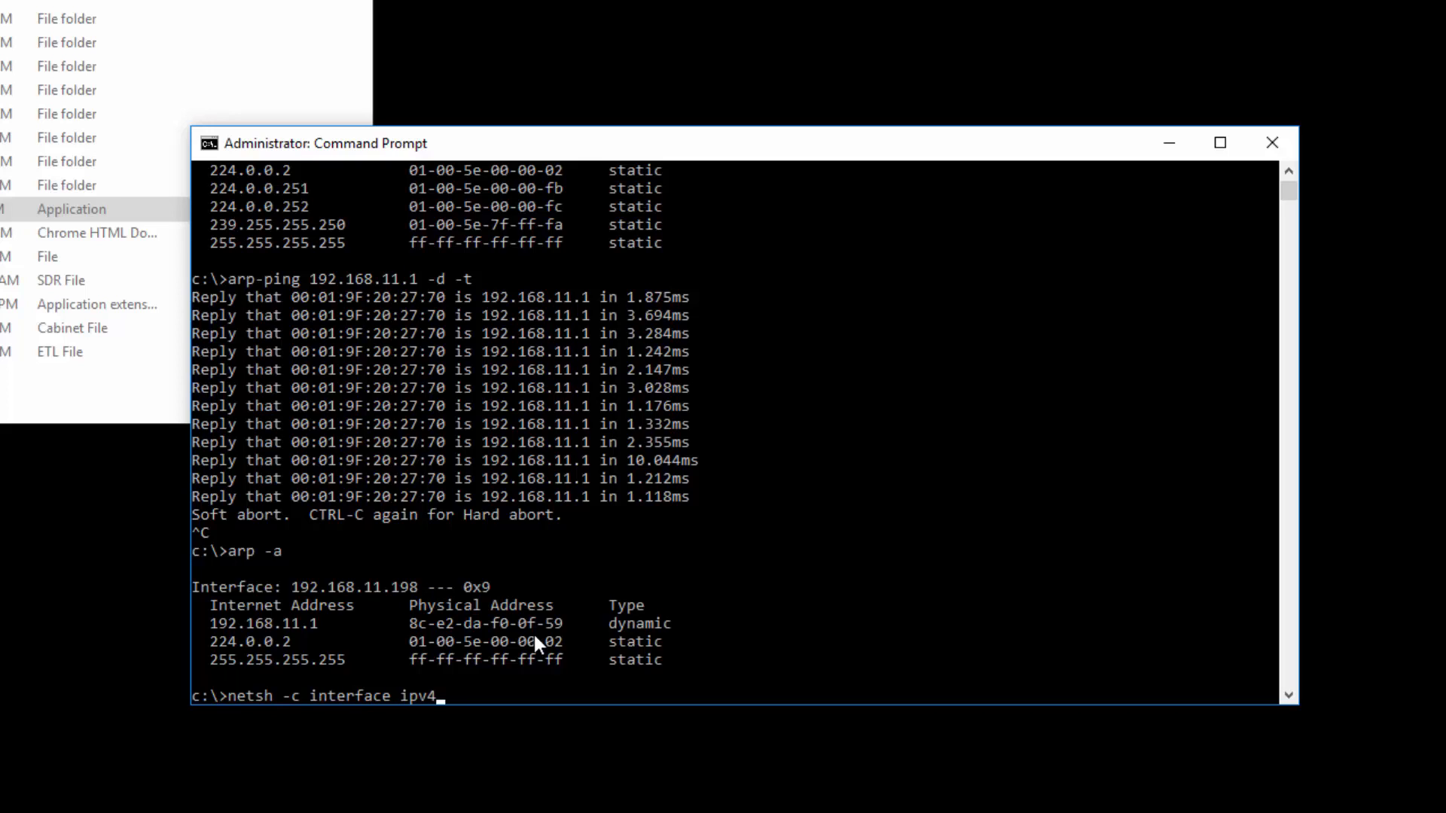
{"action": "type", "text": "add"}
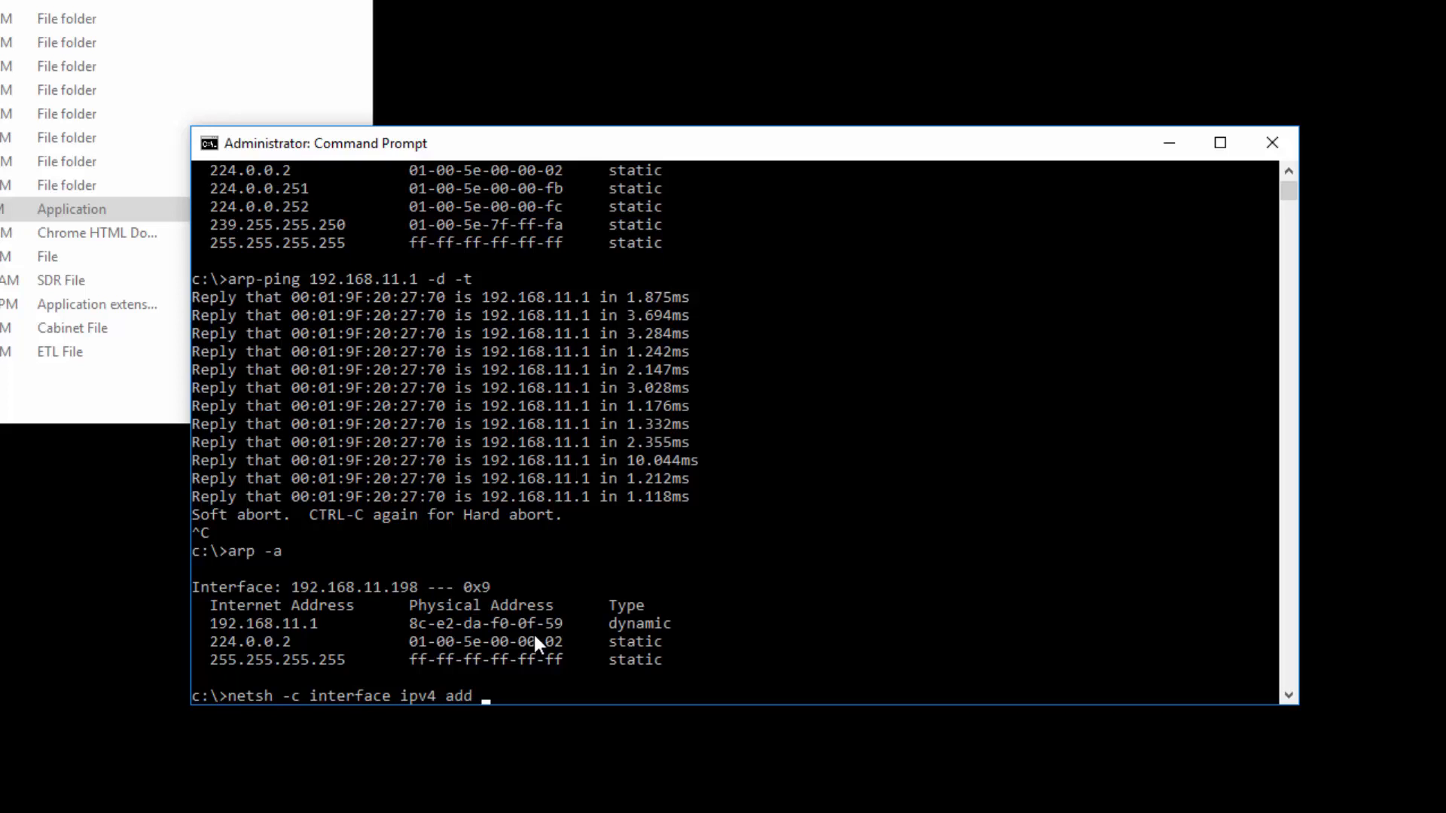
{"action": "type", "text": "neighbors"}
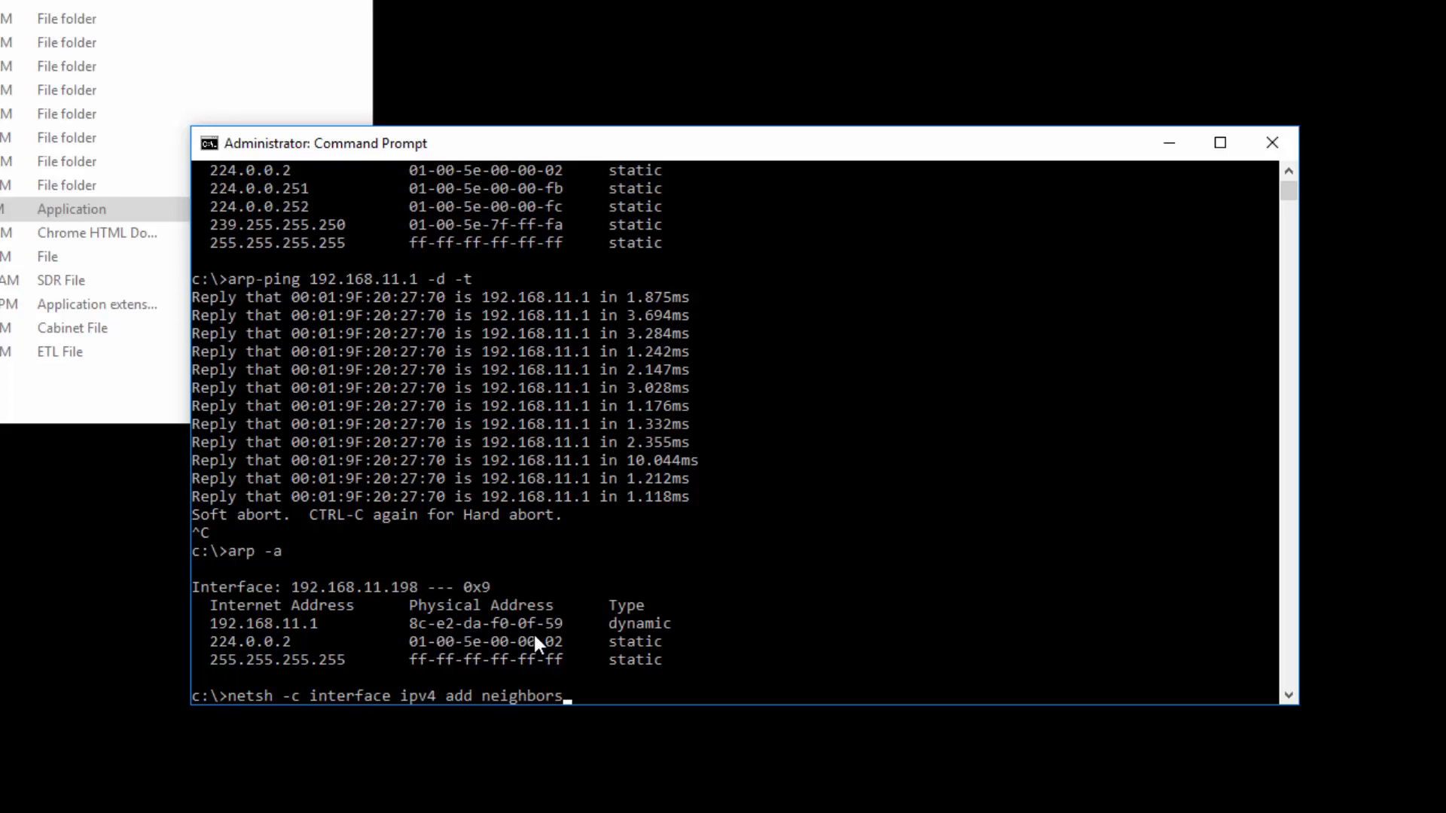
{"action": "type", "text": "\""}
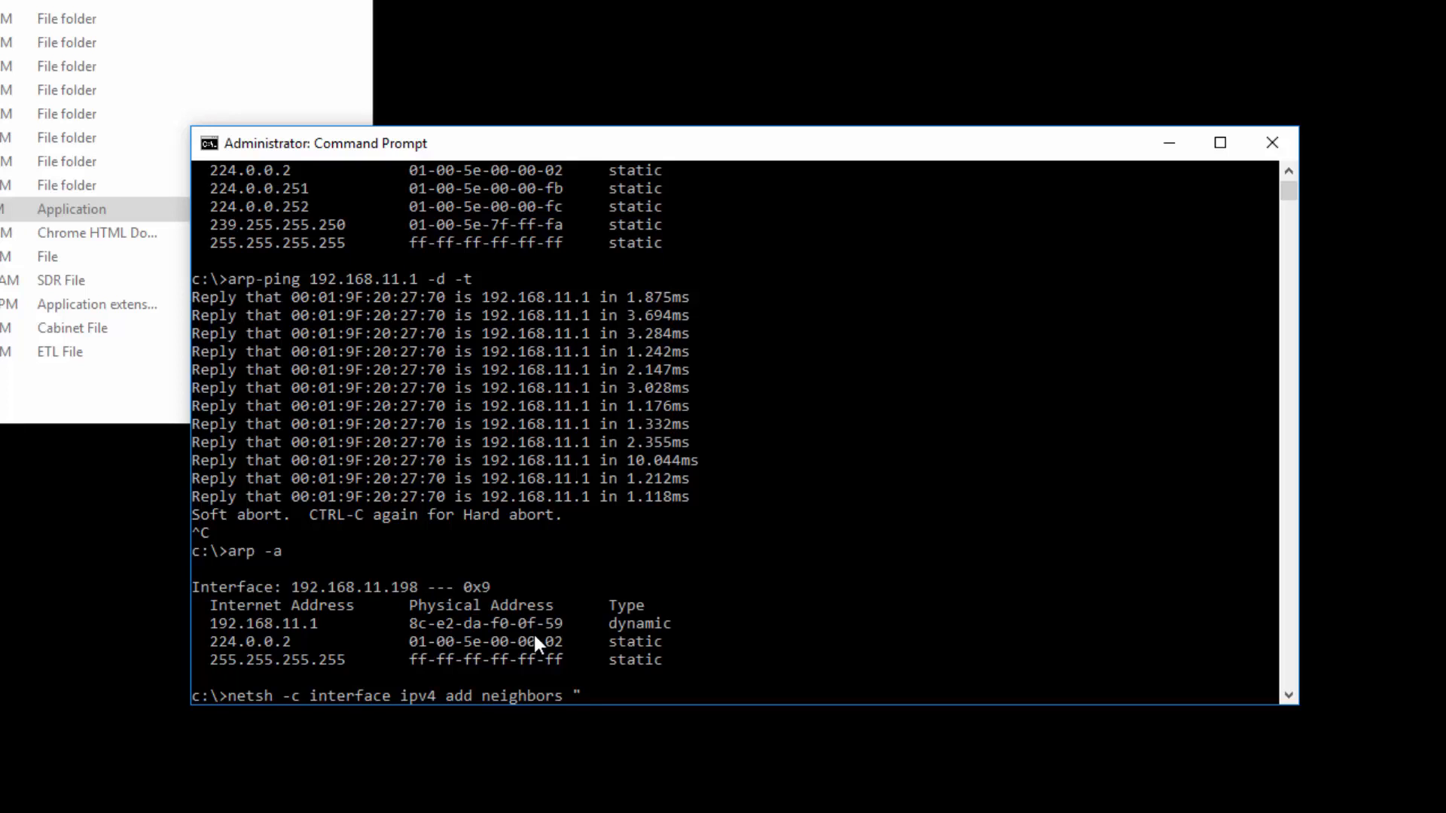
{"action": "type", "text": "ethernety"}
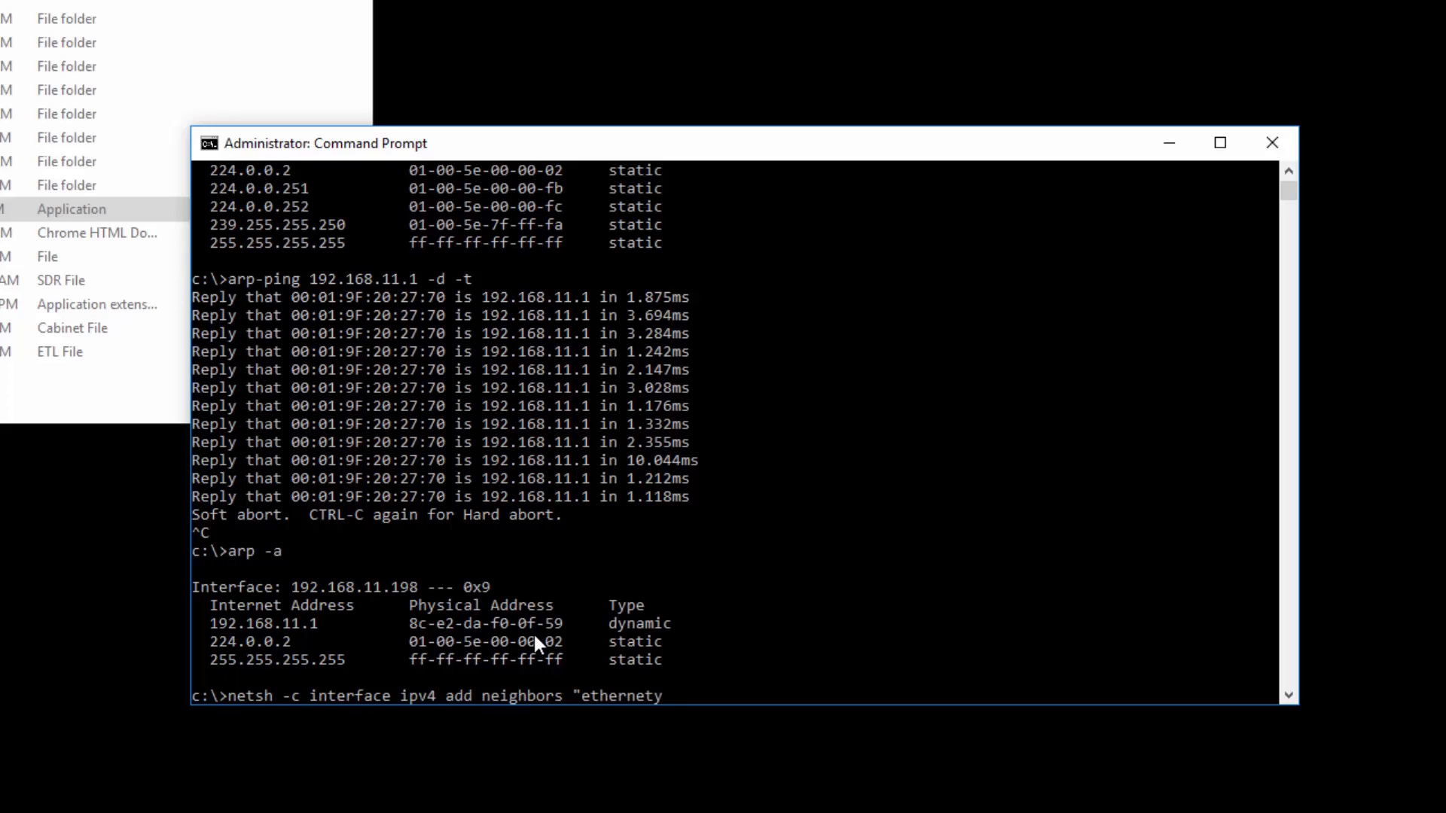
{"action": "type", "text": "\""}
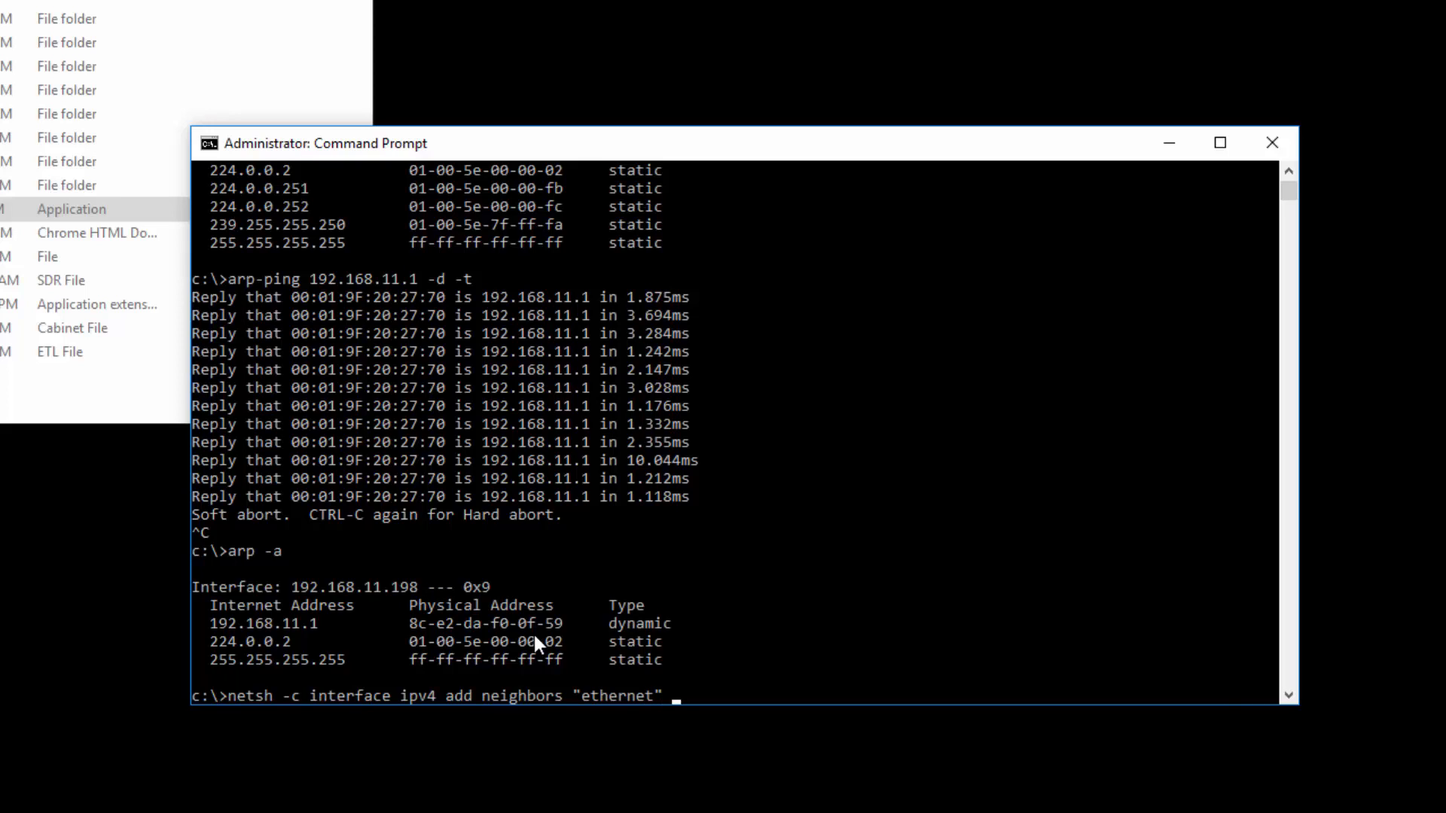
{"action": "type", "text": "\"19"}
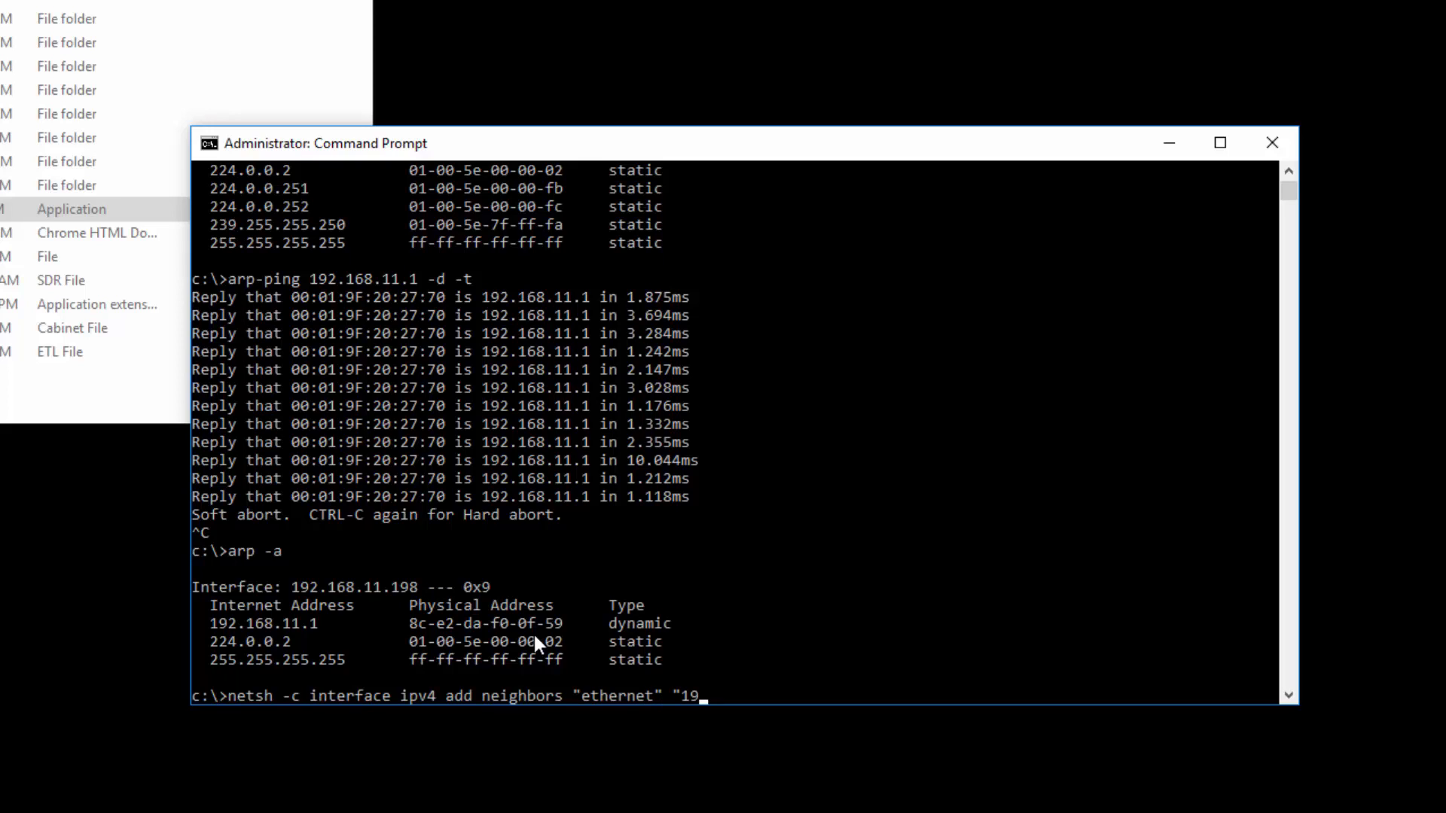
{"action": "type", "text": "92.168.11.1\" \""}
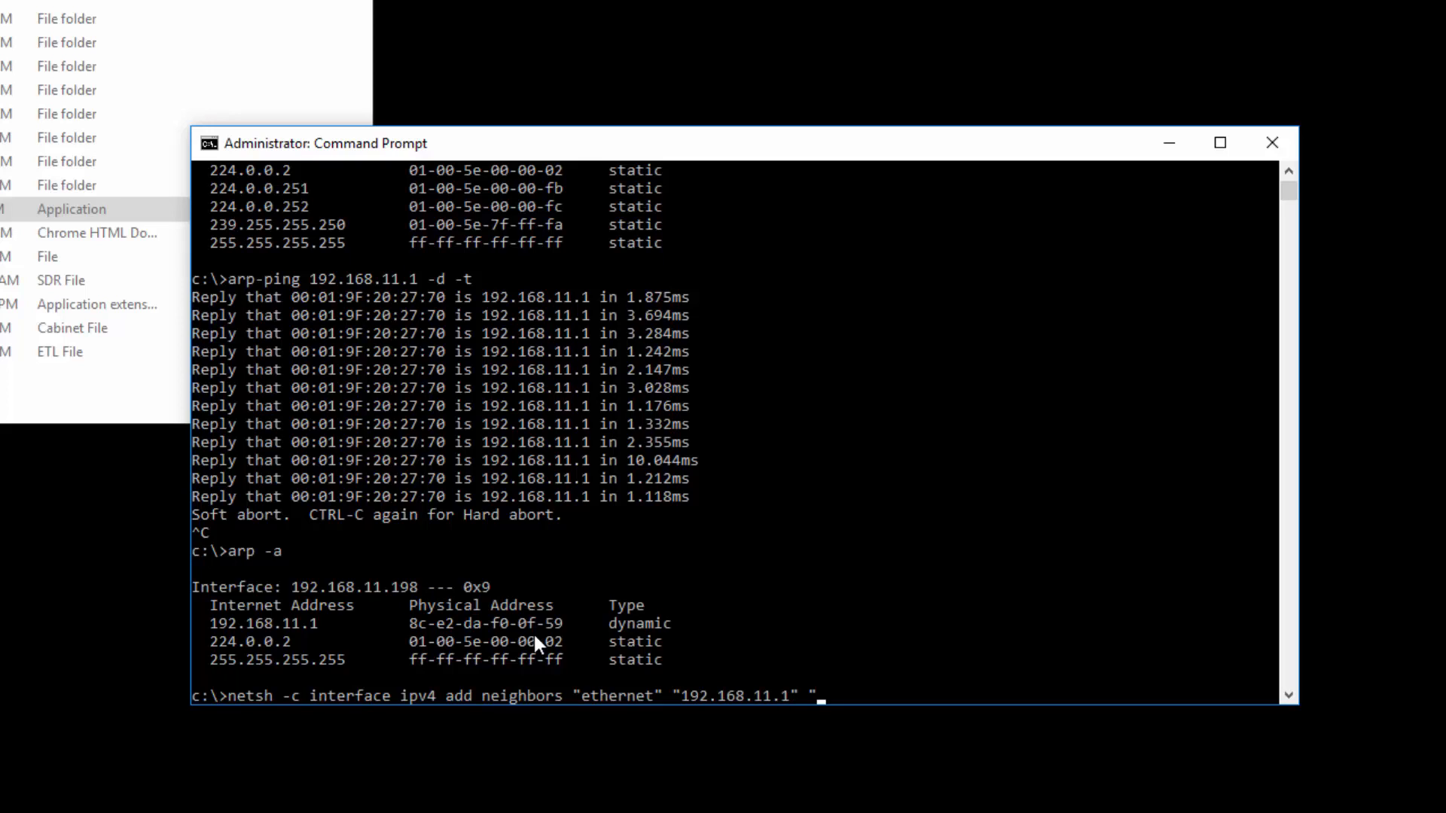
{"action": "mouse_move", "coordinate": [306, 514]}
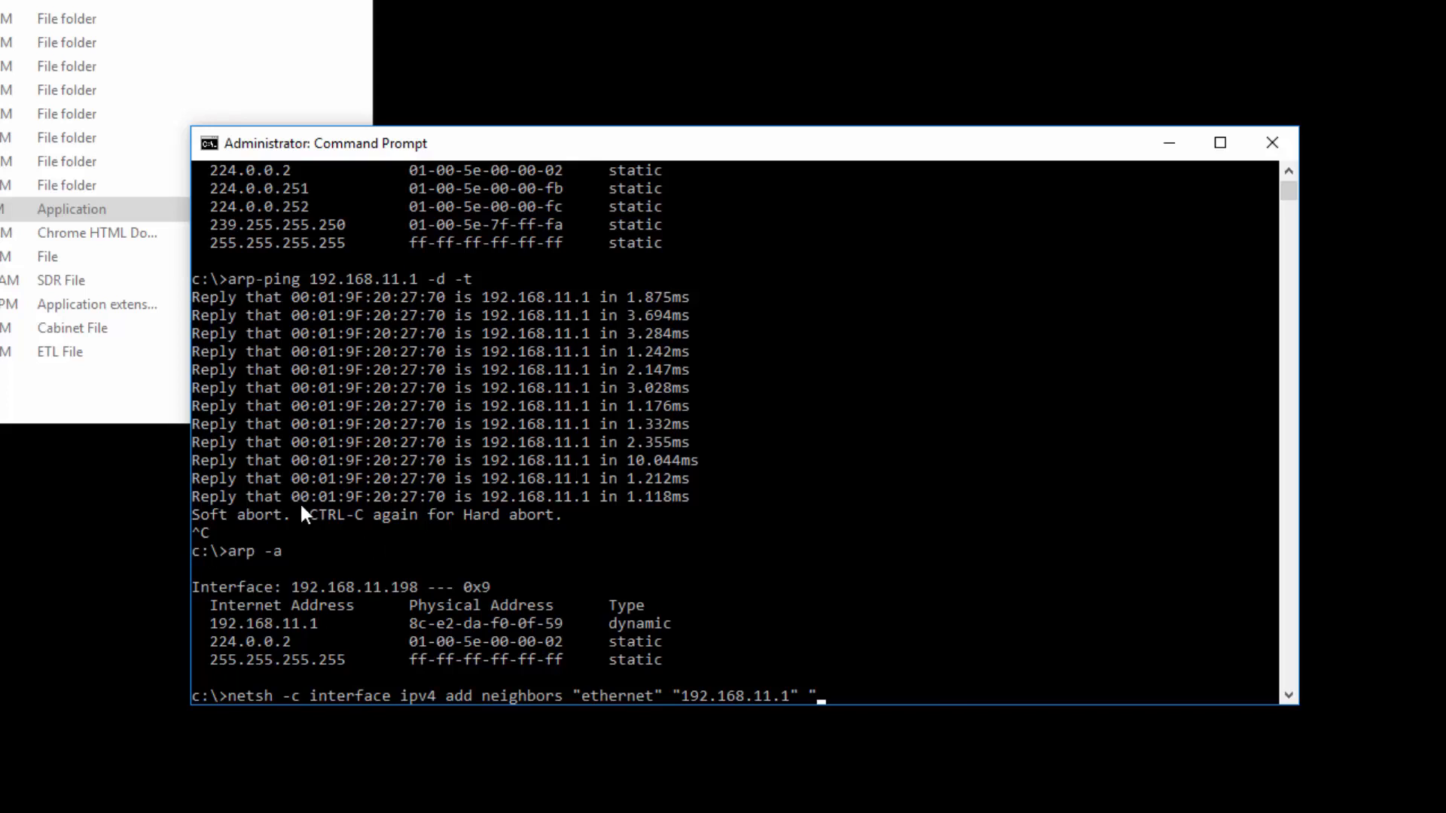
Complete the command with MAC 00-01-9F-20-27-70 and store=persistent
{"action": "double_click", "coordinate": [366, 496]}
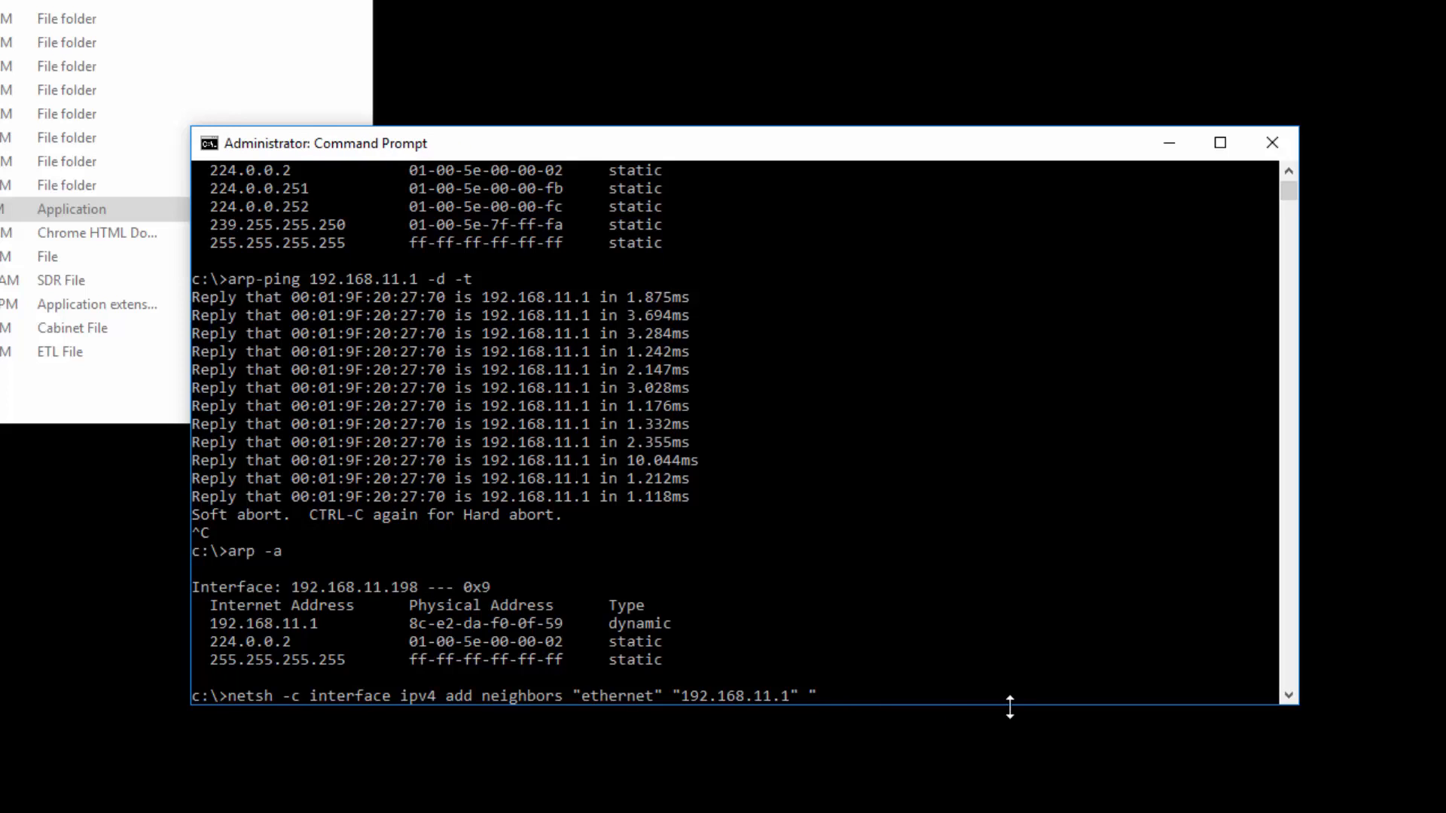
{"action": "type", "text": "00-"}
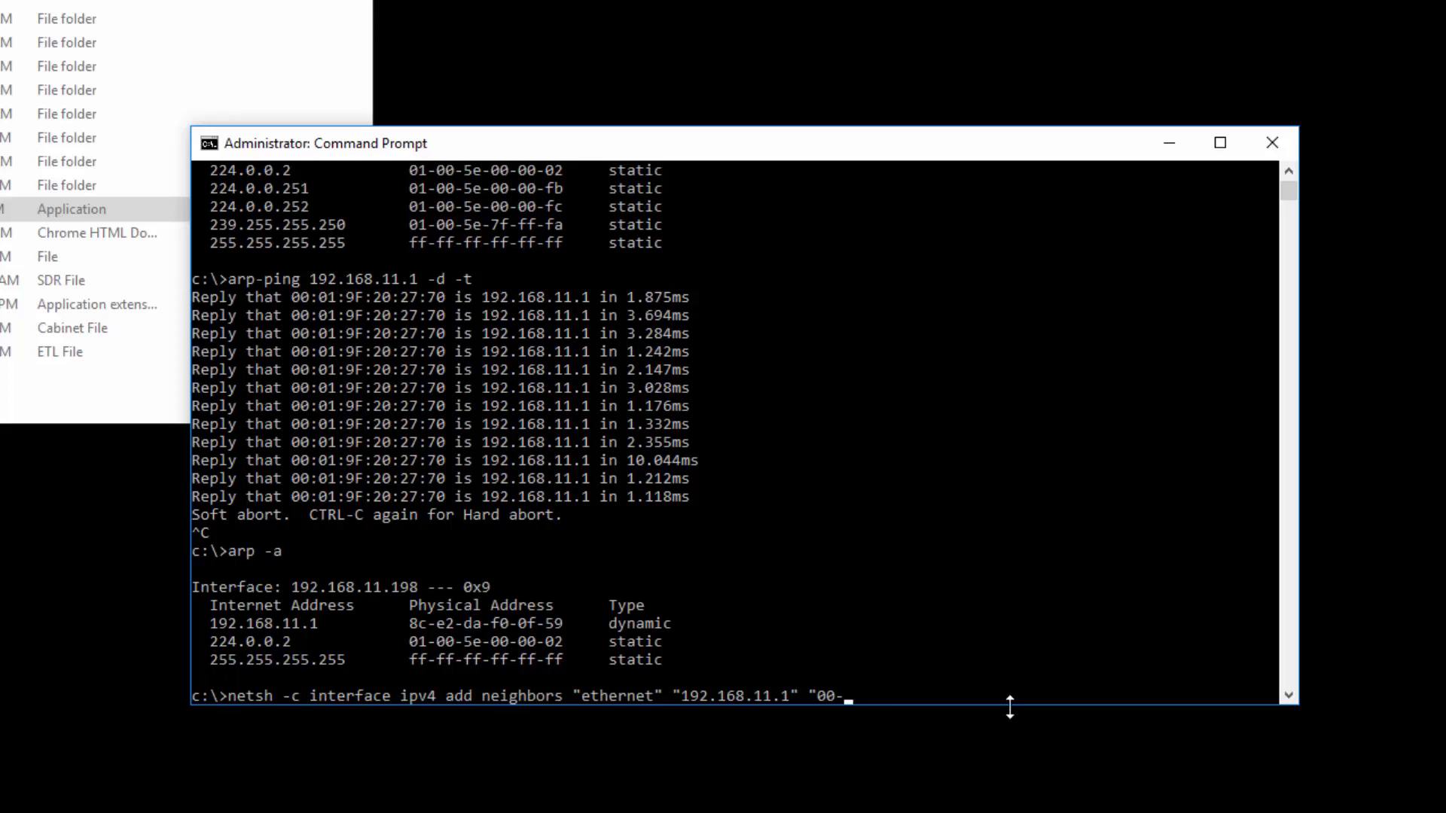
{"action": "type", "text": "01-9F"}
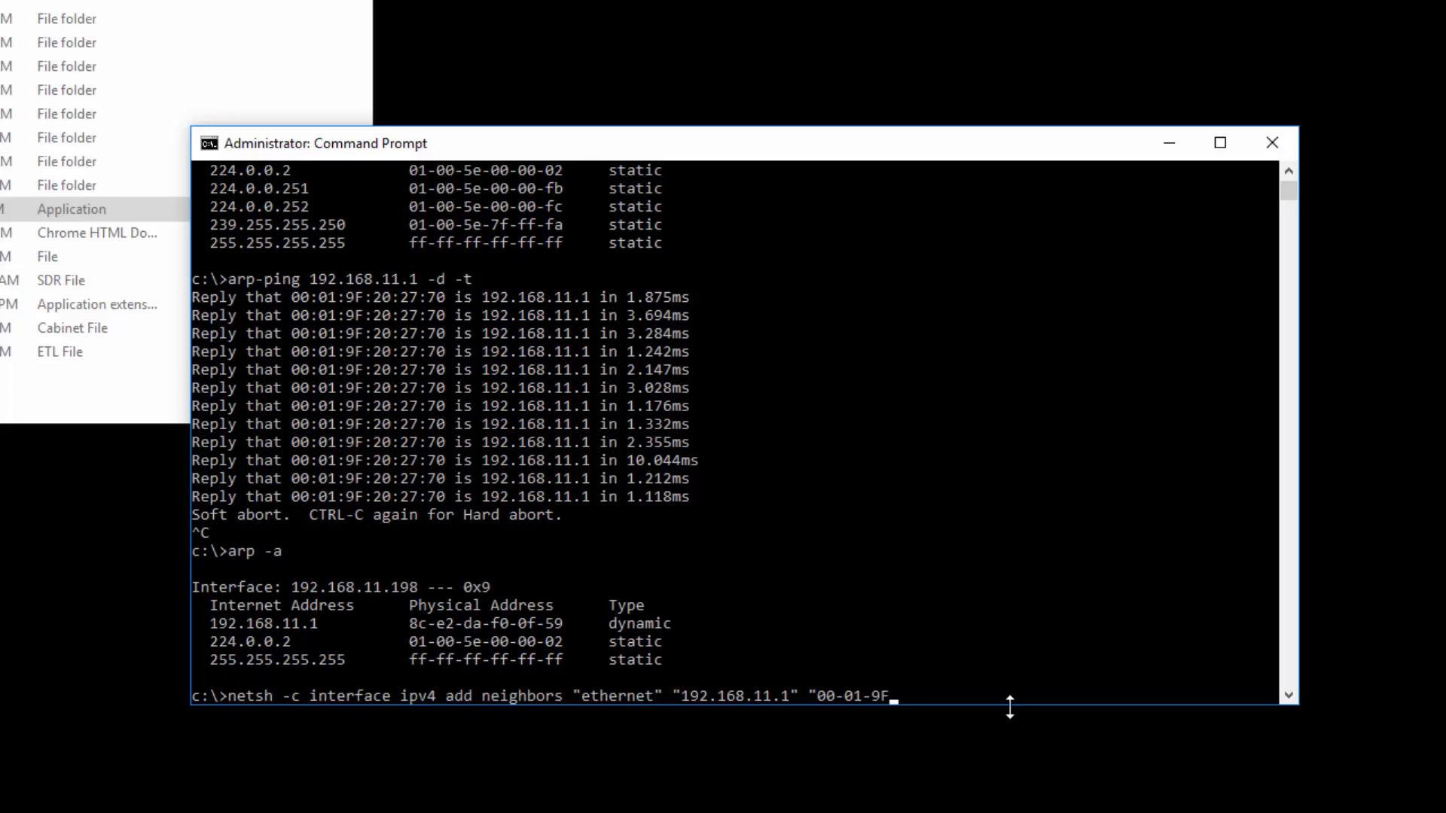
{"action": "type", "text": "20-27-70\""}
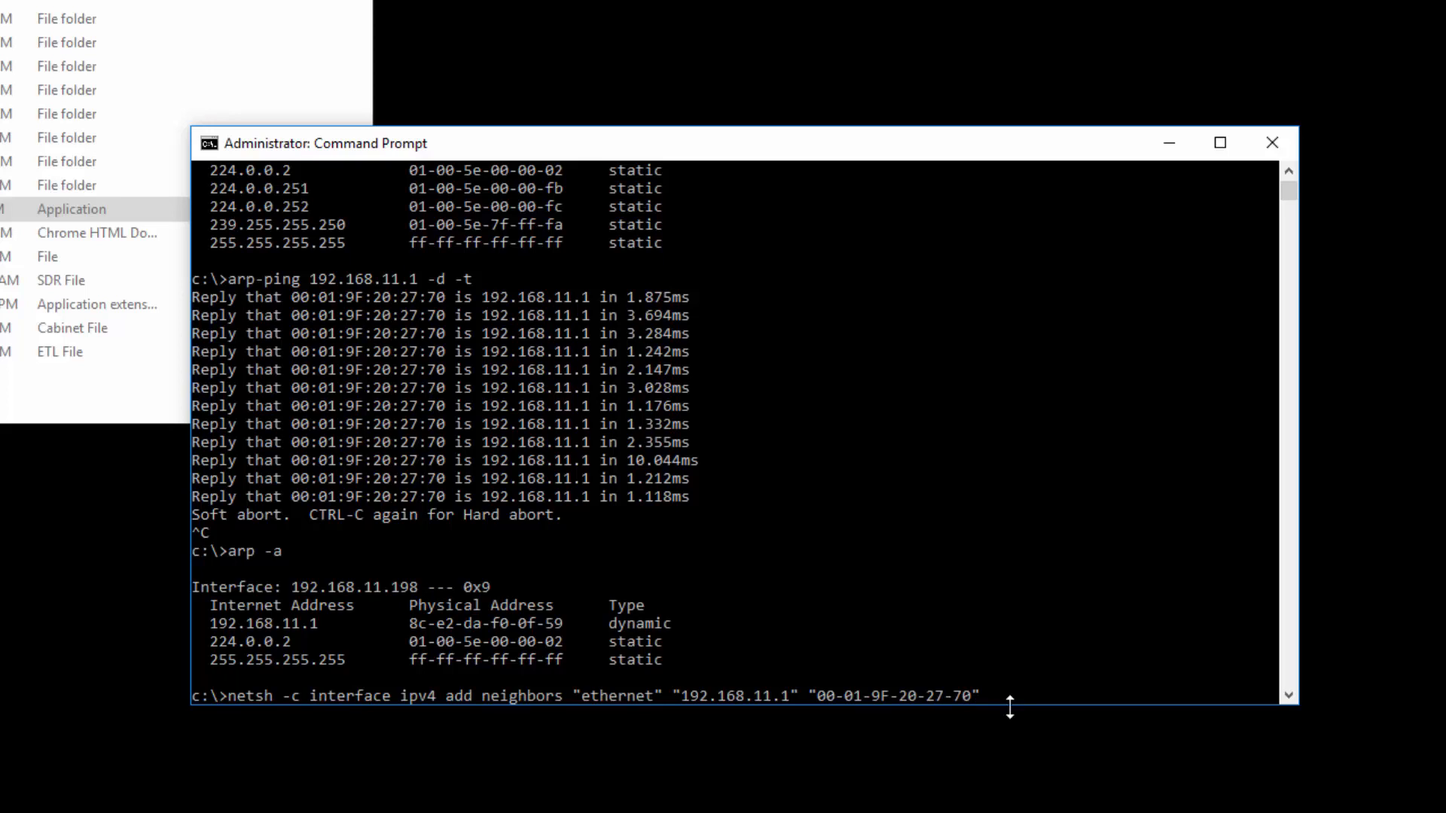
{"action": "type", "text": "s"}
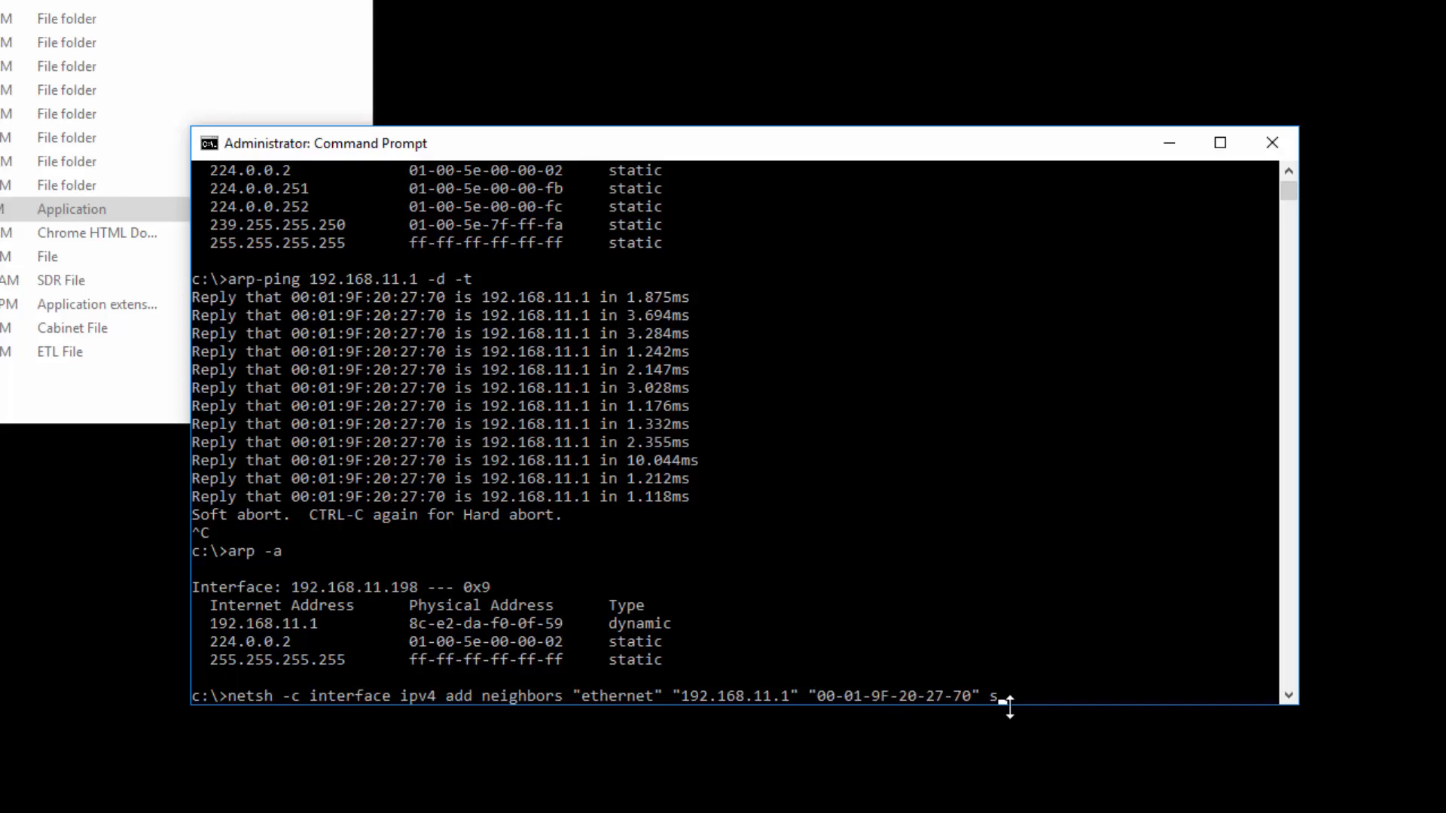
{"action": "type", "text": "tore="}
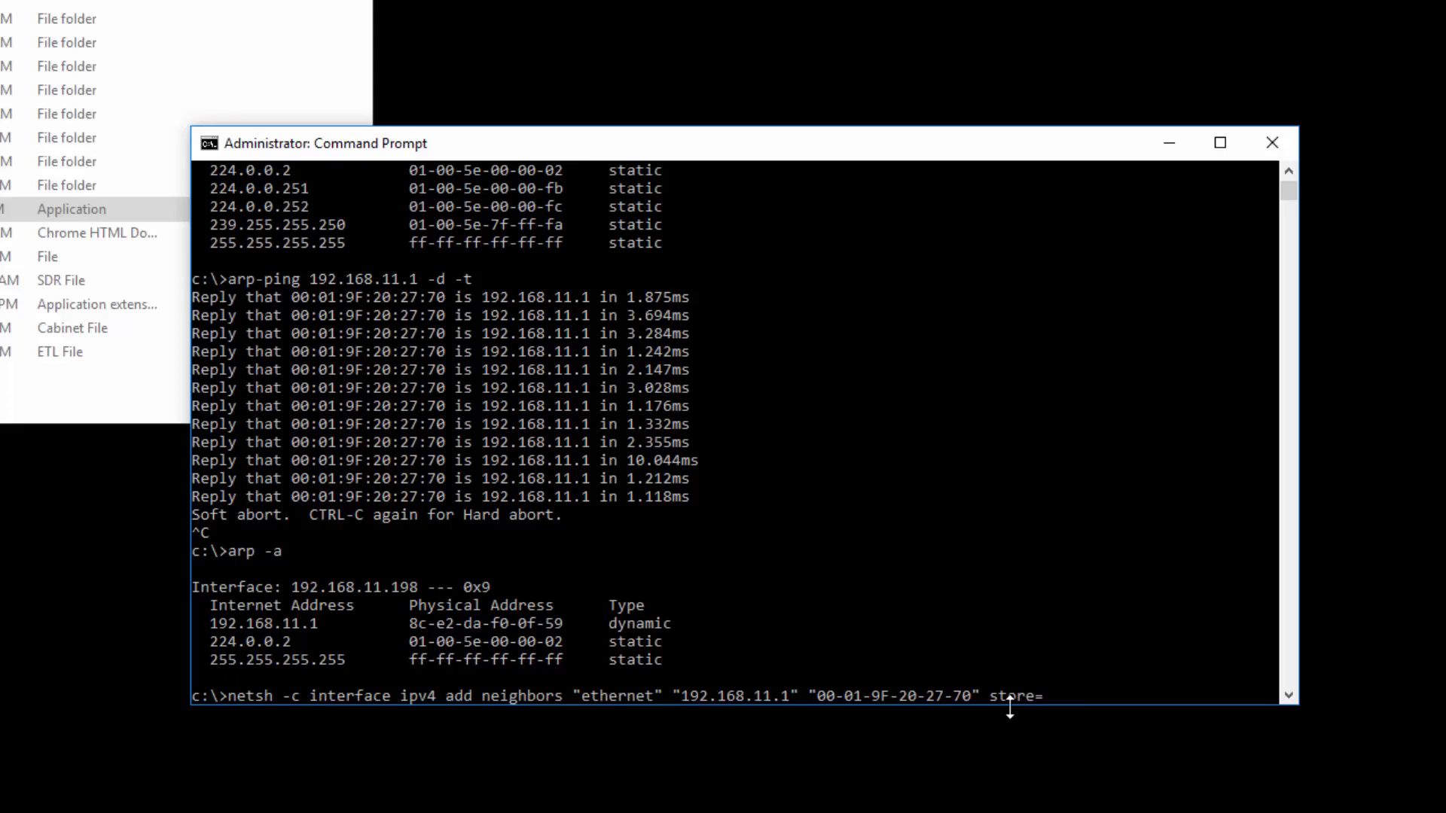
{"action": "type", "text": "persistent"}
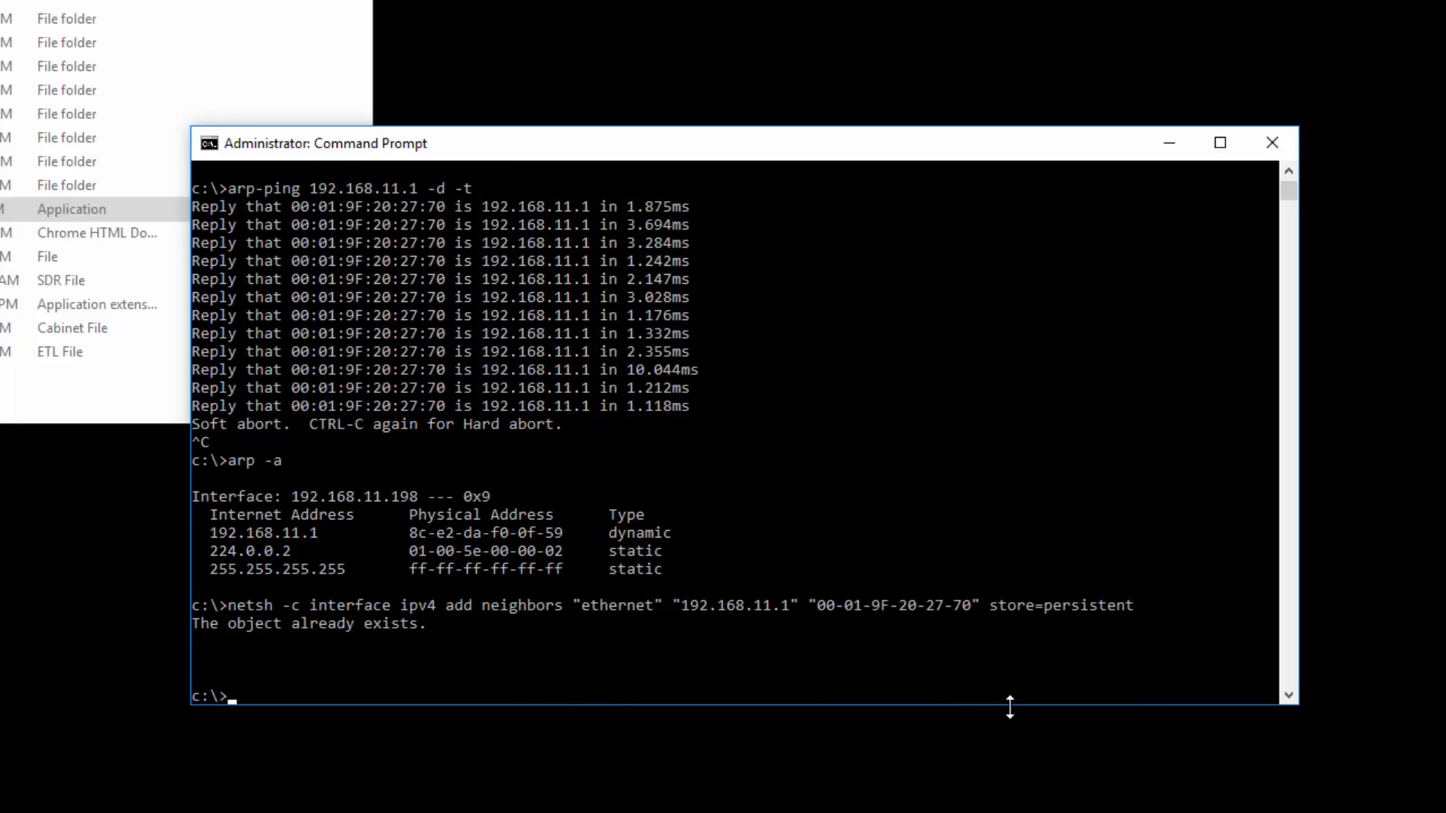
Rerun arp -a to confirm 192.168.11.1 is static with MAC 00-01-9f-20-27-70
{"action": "type", "text": "arp -"}
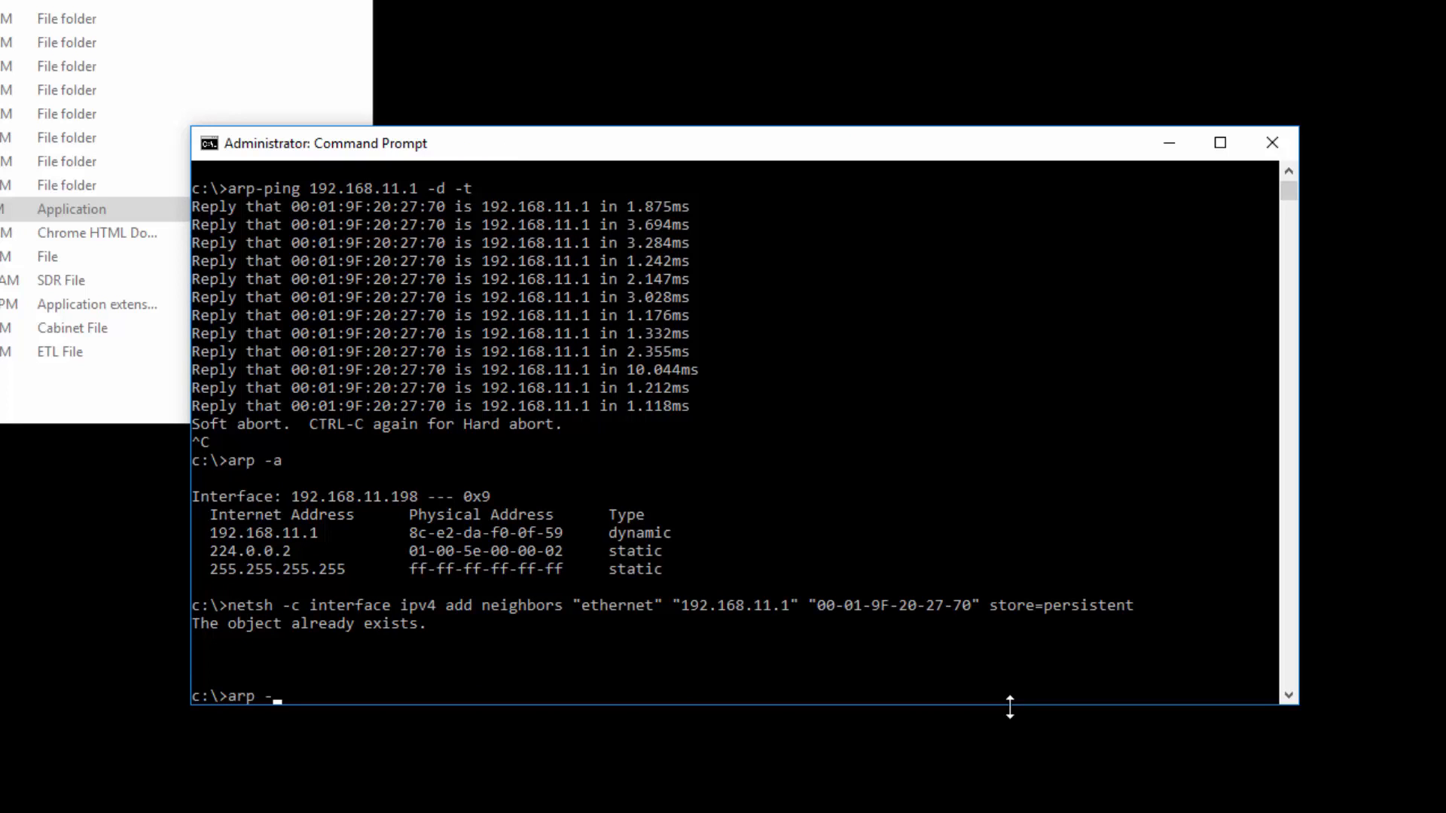
{"action": "key", "text": "Return"}
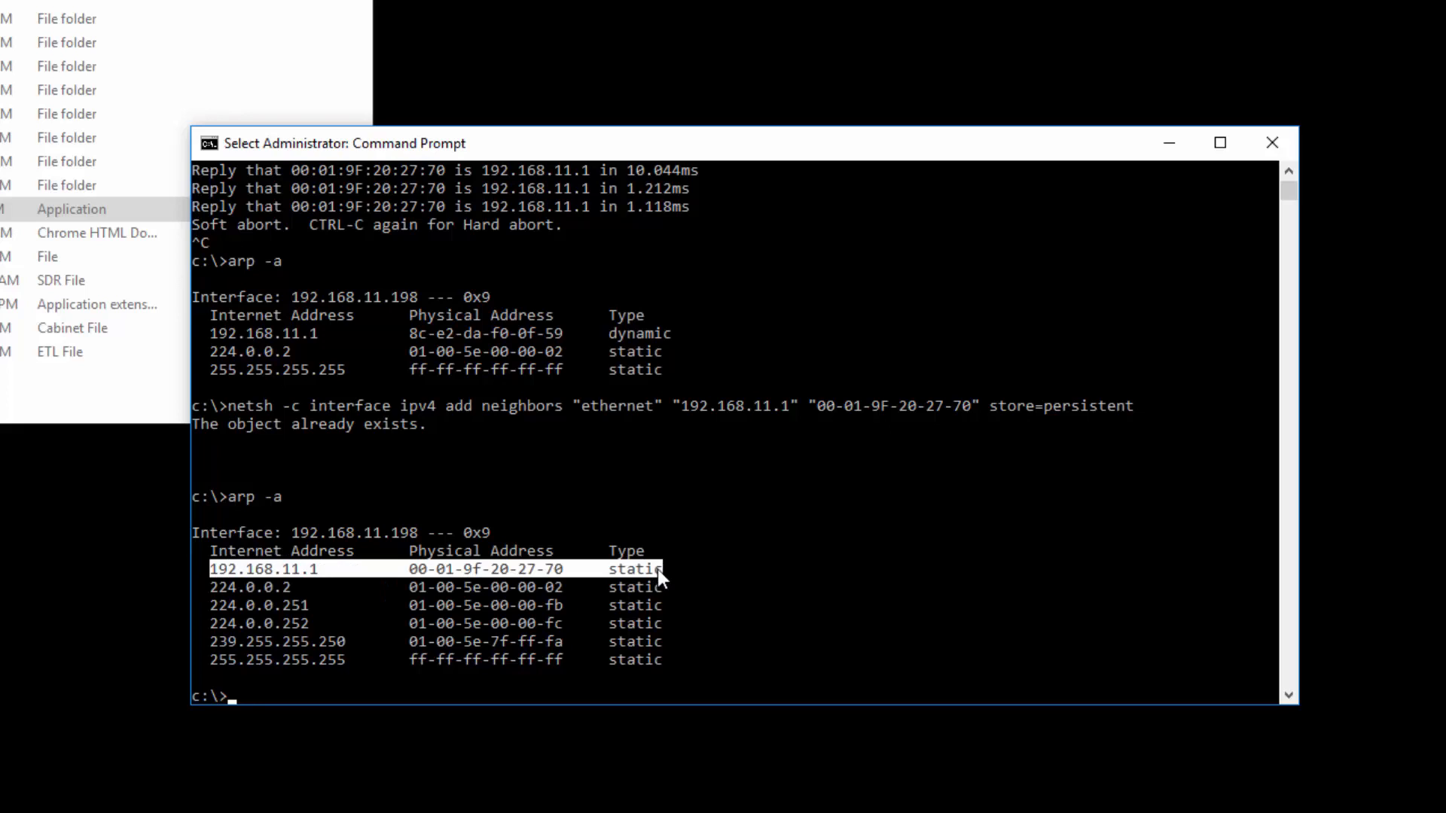
{"action": "mouse_move", "coordinate": [625, 338]}
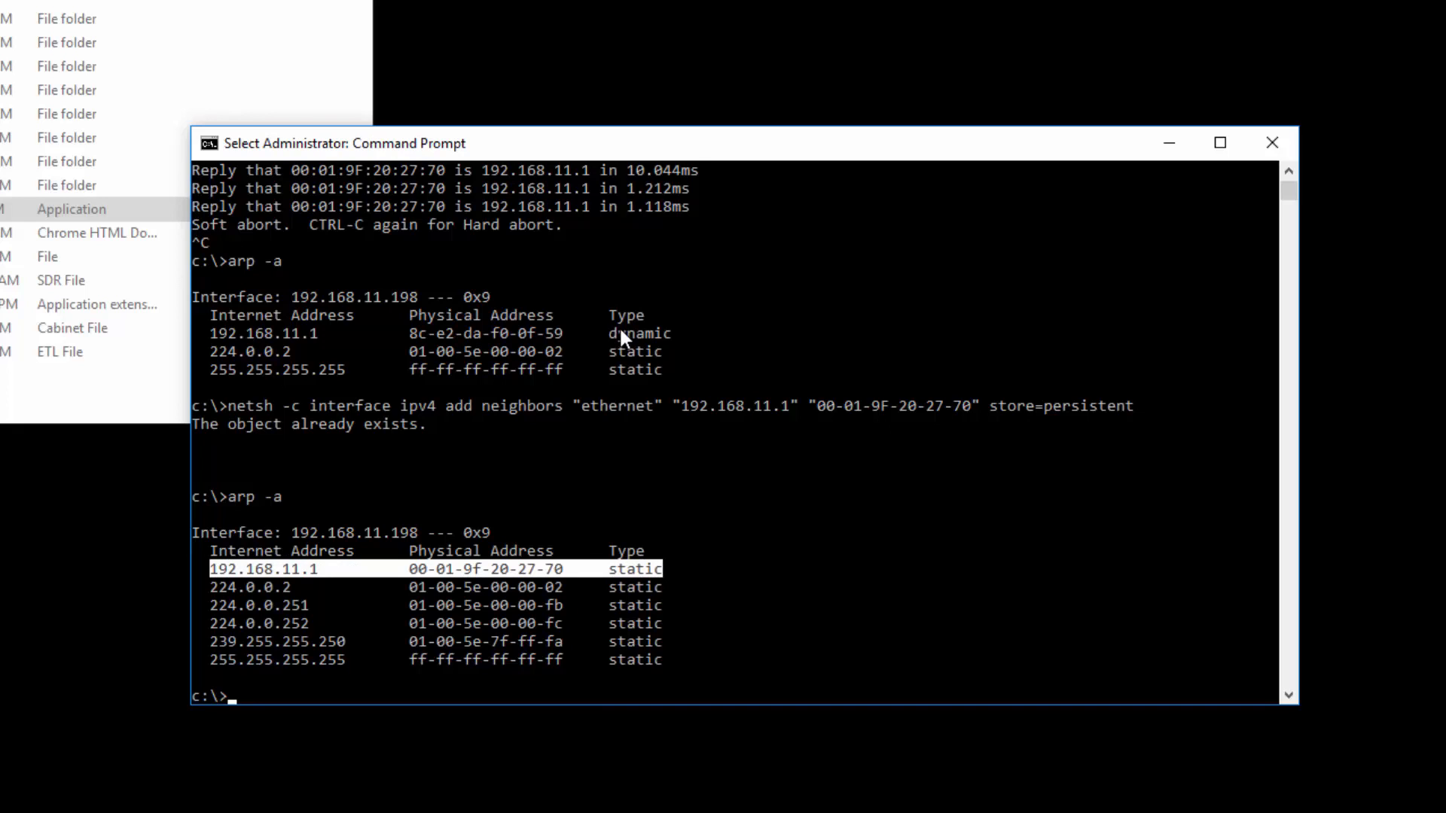
{"action": "mouse_move", "coordinate": [630, 342]}
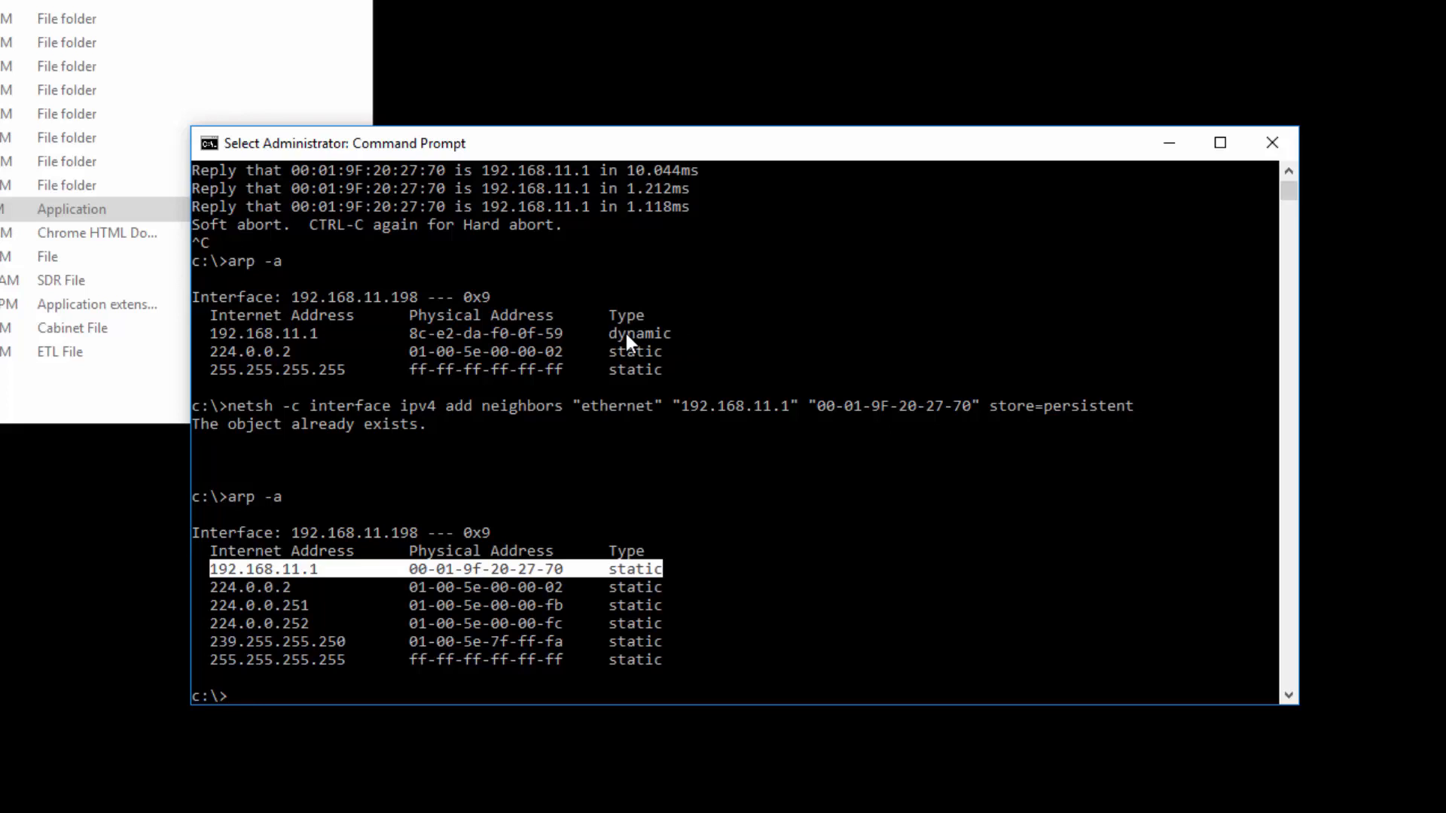
{"action": "mouse_move", "coordinate": [634, 576]}
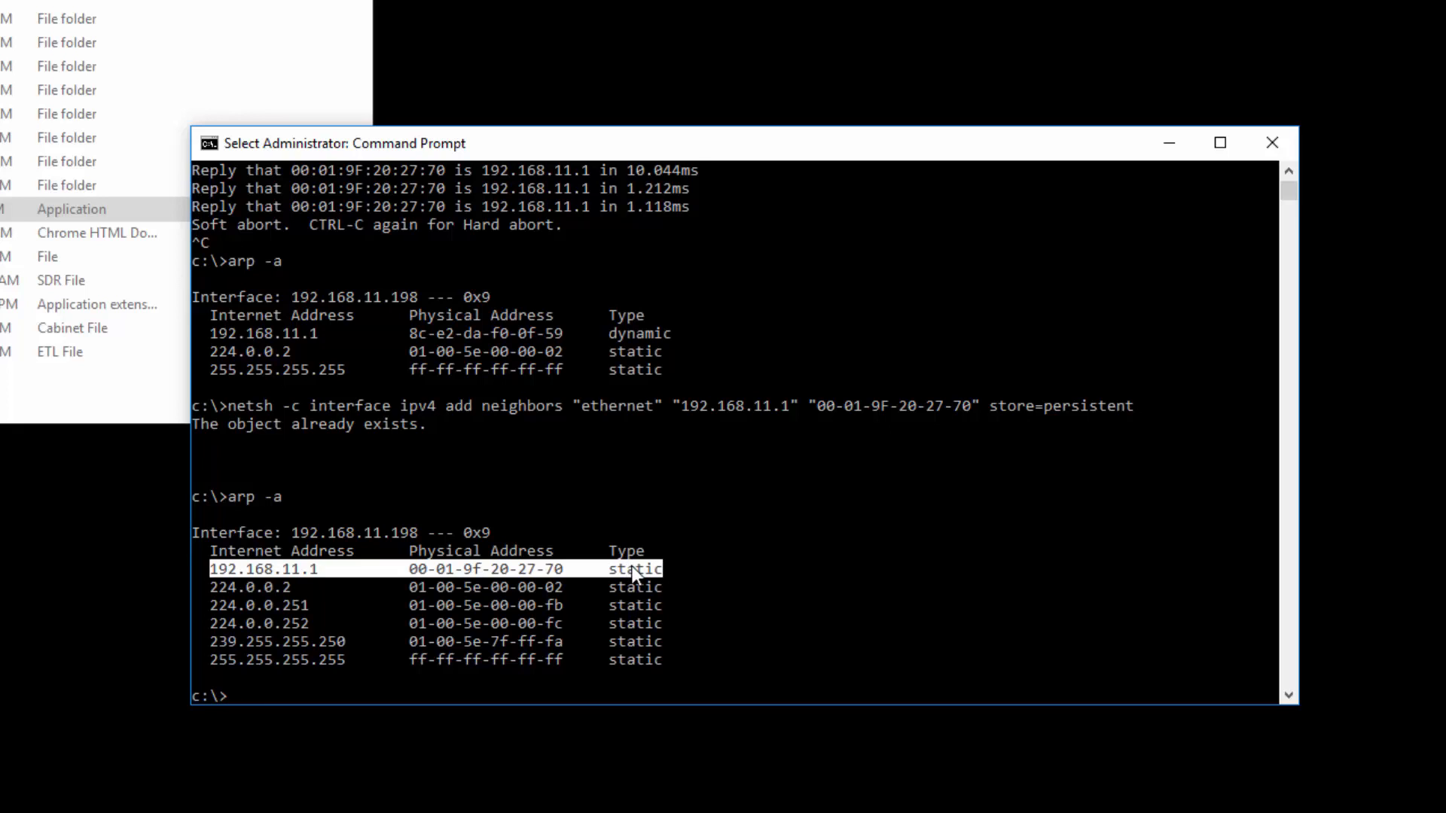
{"action": "type", "text": "arp -a"}
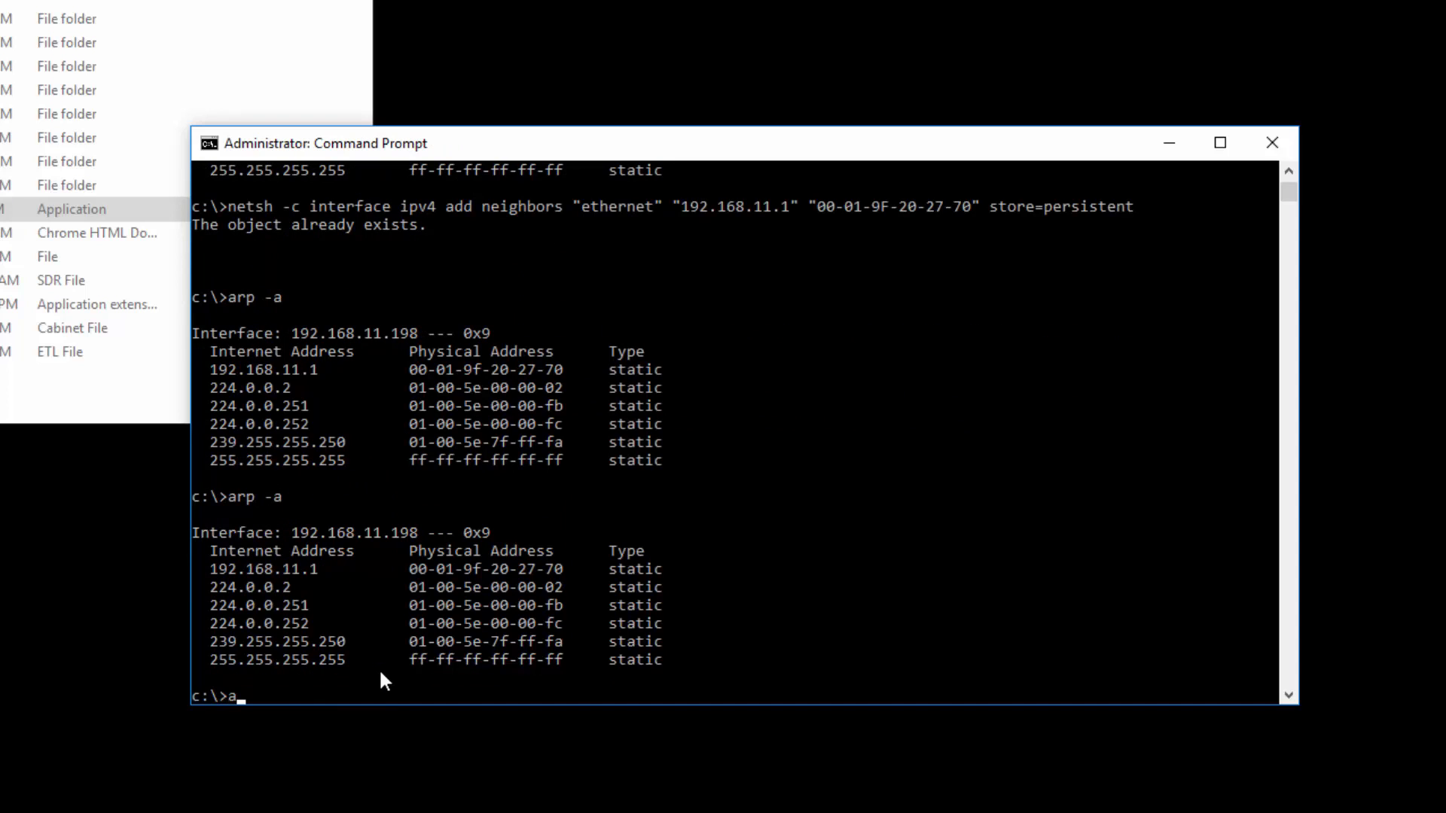
Delete the ARP entries with arp -d and recheck the table with arp -a
{"action": "type", "text": "rp -d"}
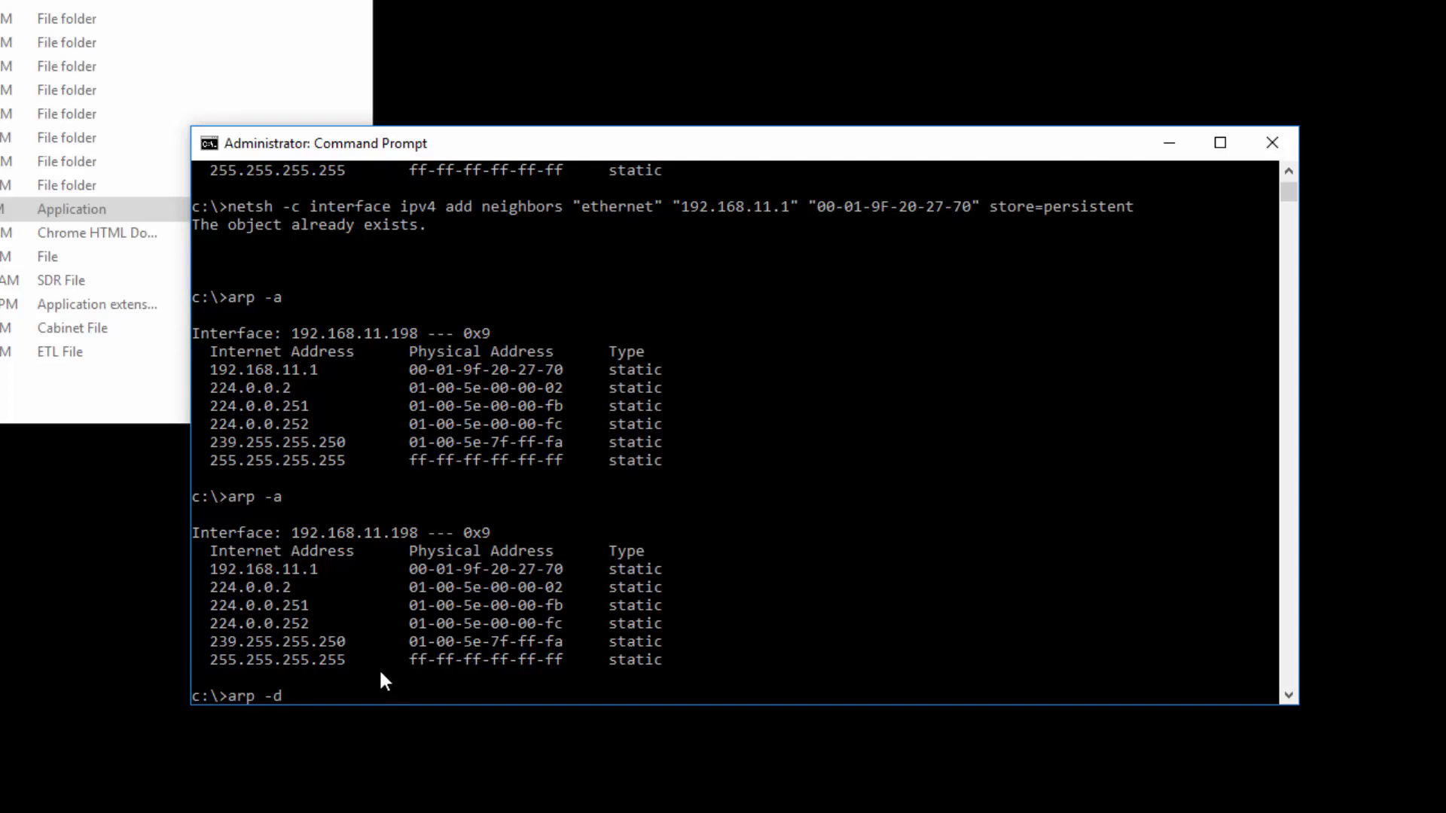
{"action": "key", "text": "Return"}
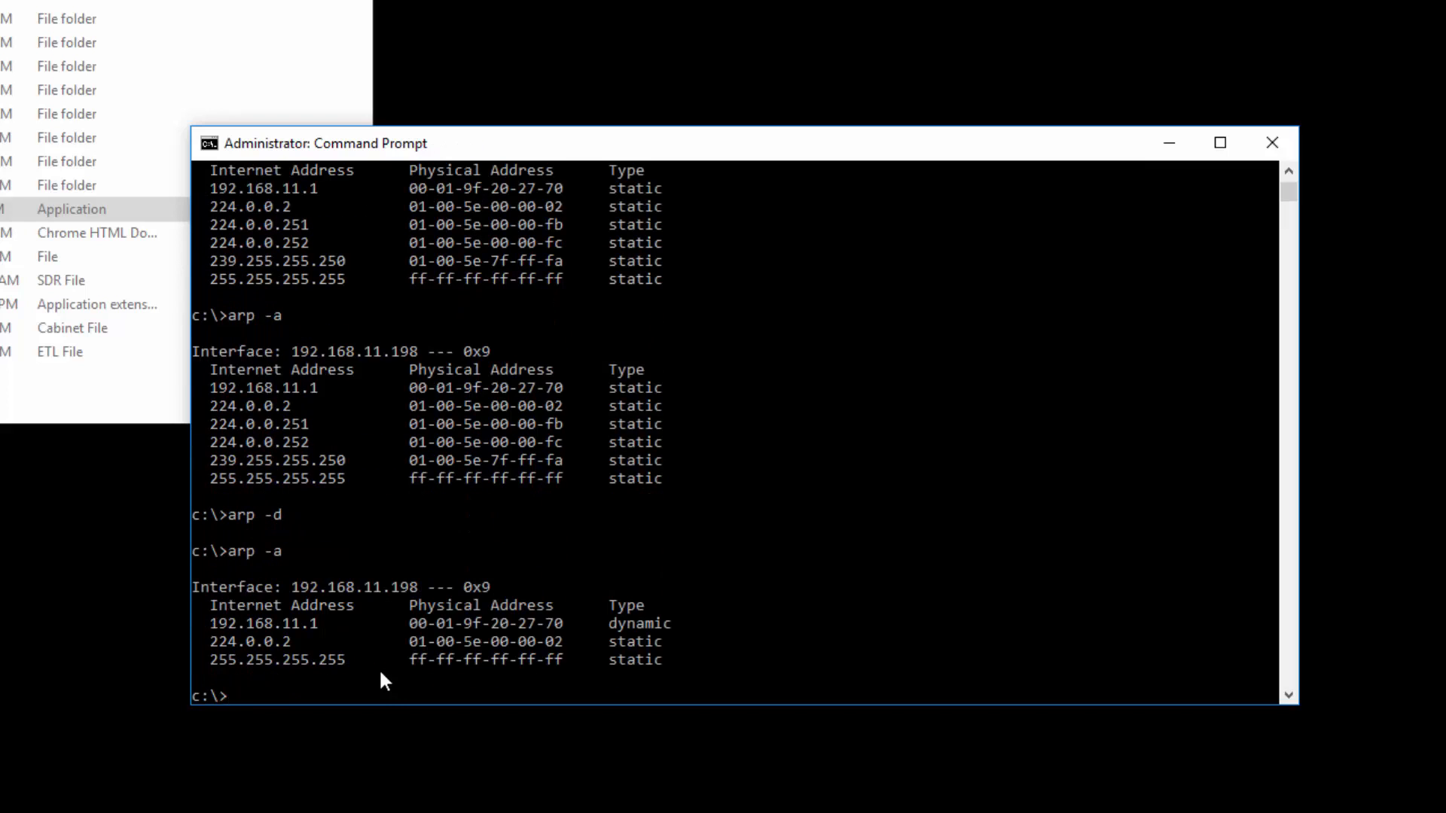
{"action": "type", "text": "arp -a"}
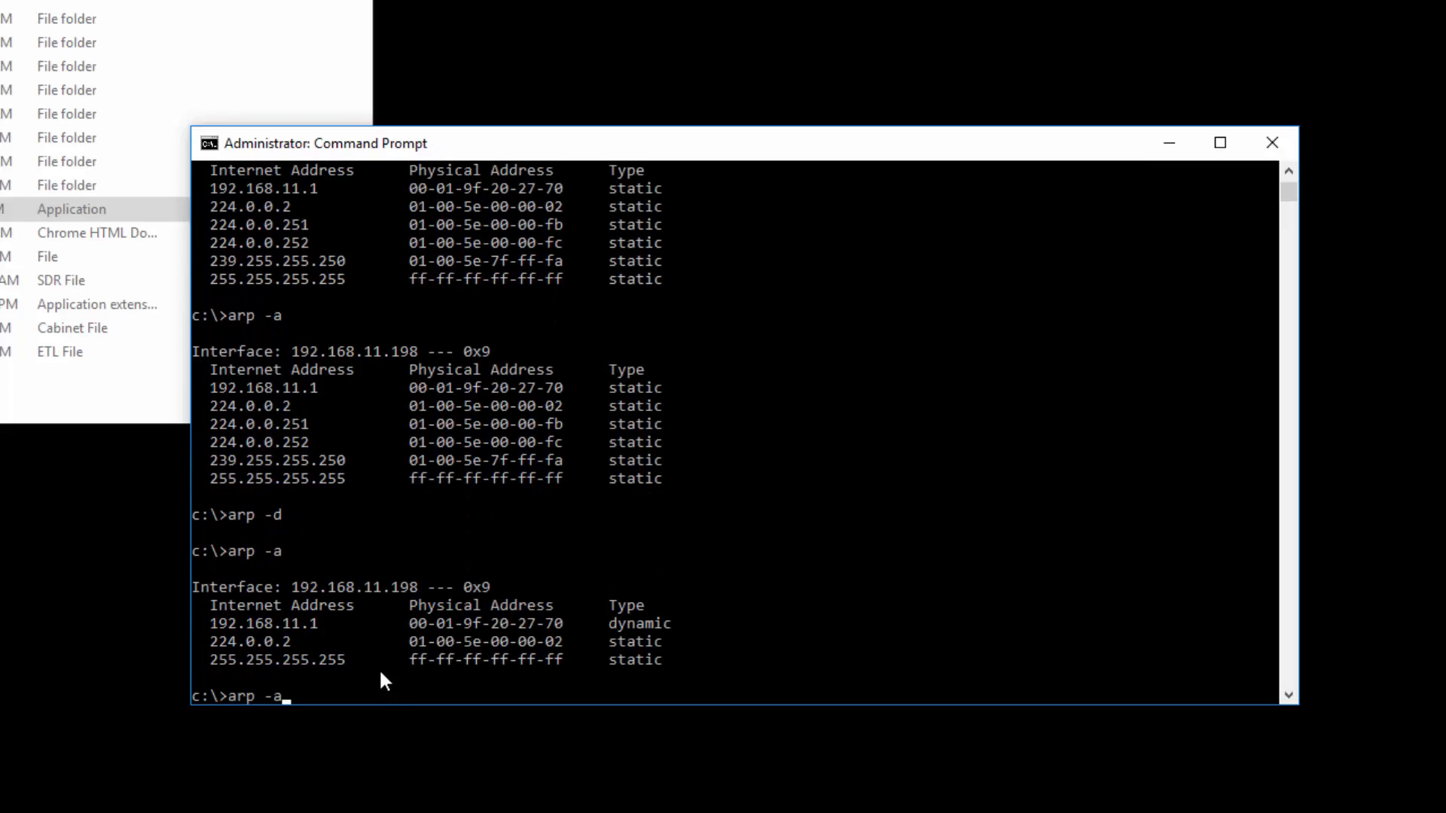